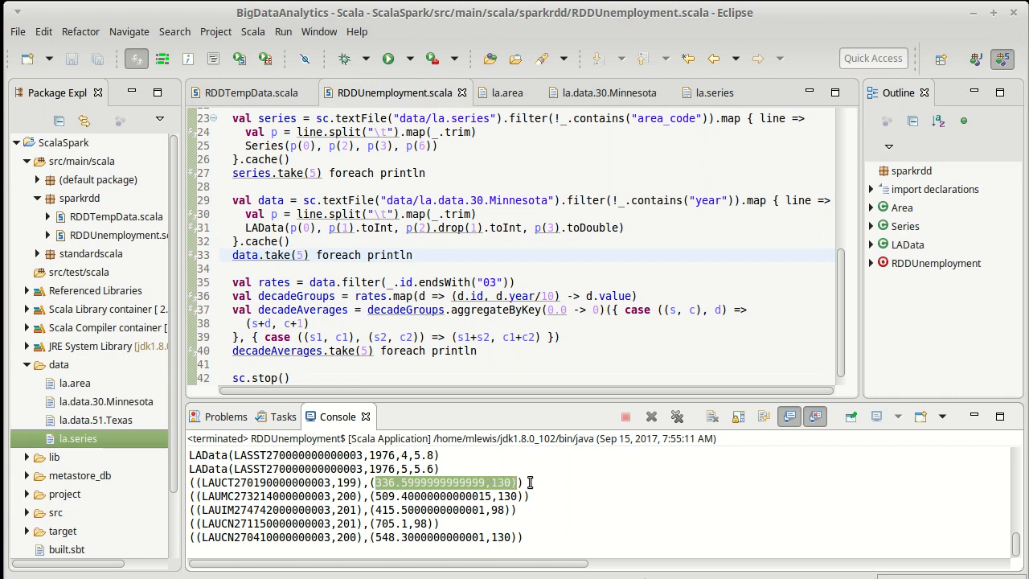
Step: Retype sc.stop() below the opened blank lines after the decade averages printout
{"action": "left_click", "coordinate": [321, 496]}
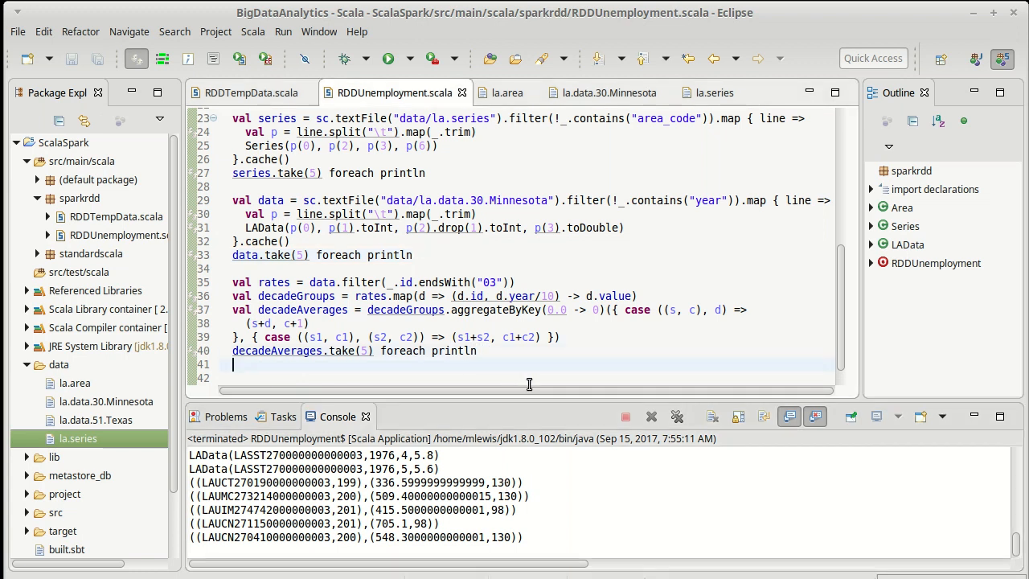
{"action": "type", "text": "sc.stop()"}
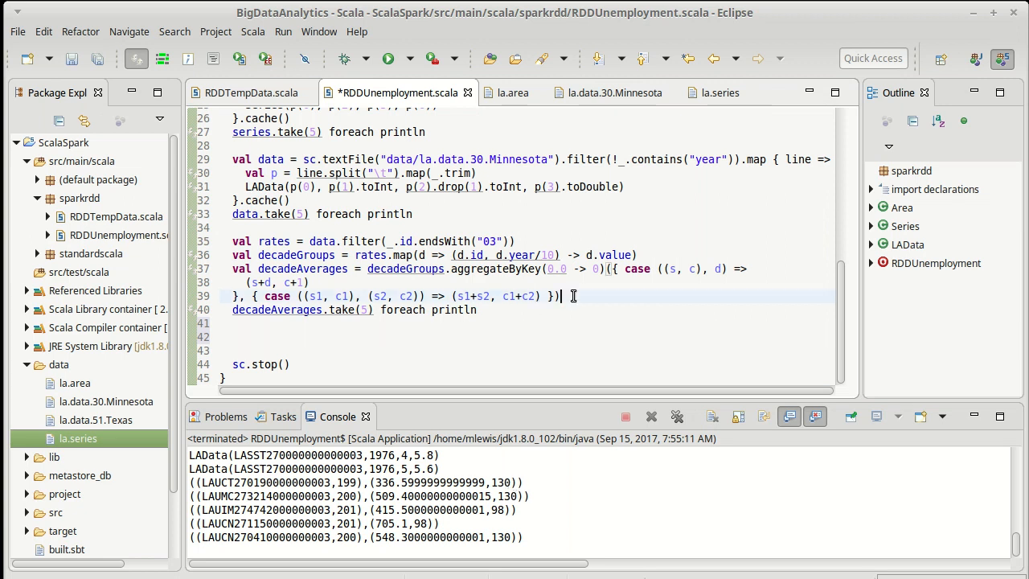
Step: Append .mapValues(t => t._1/t._2) to divide each decade sum by its count
{"action": "type", "text": ".m"}
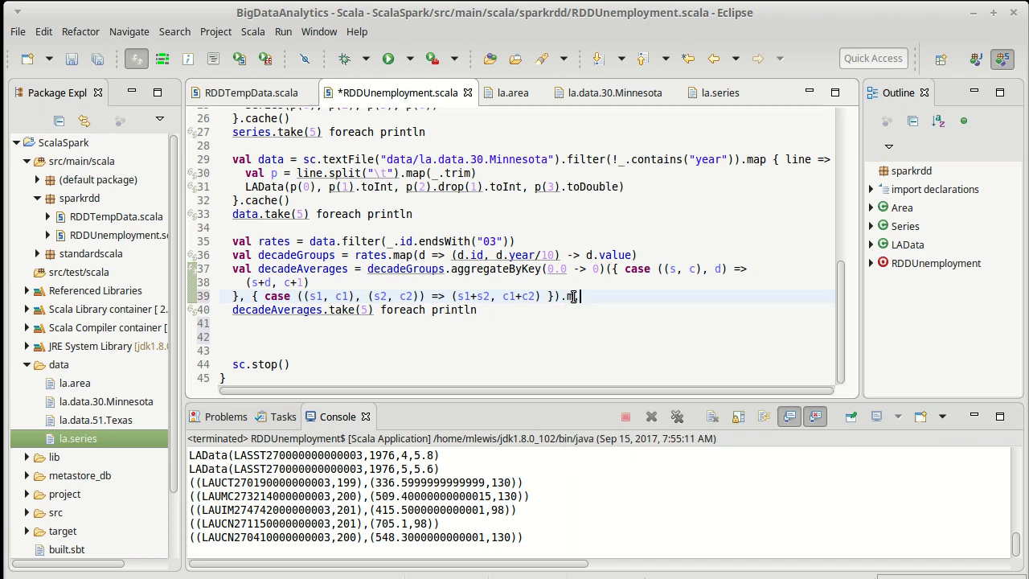
{"action": "type", "text": "apValue"}
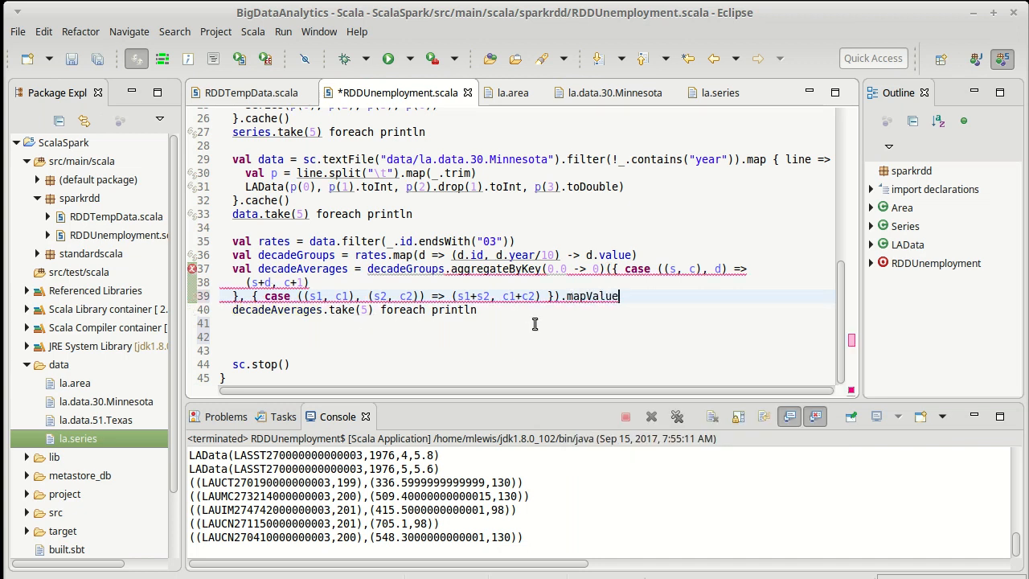
{"action": "type", "text": "("}
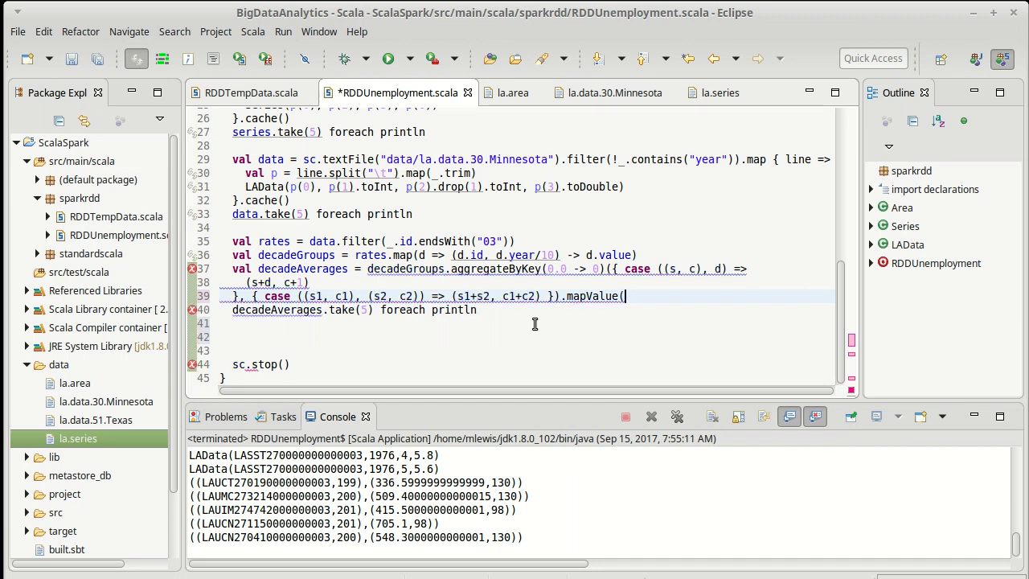
{"action": "type", "text": "t ="}
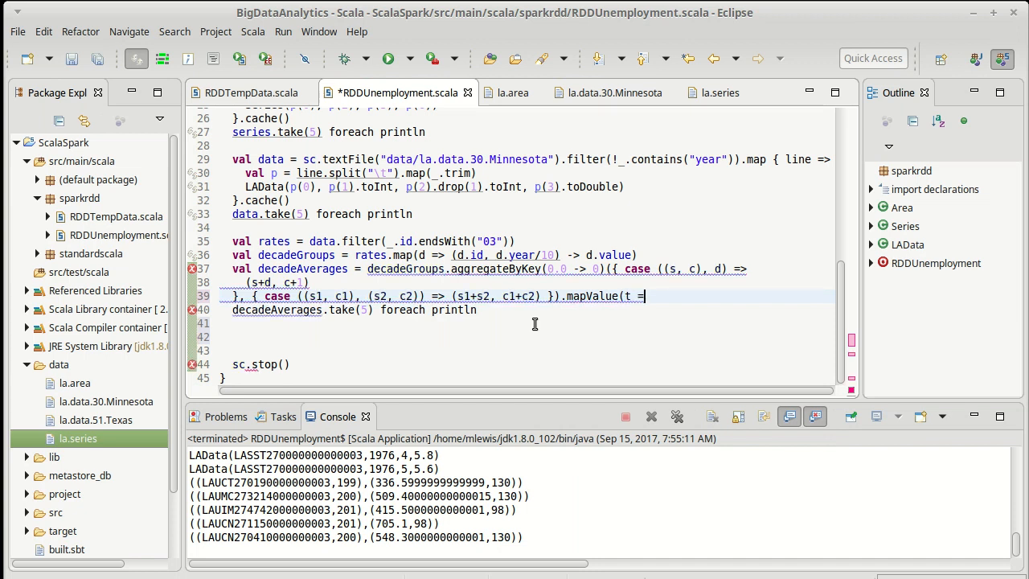
{"action": "type", "text": ">"}
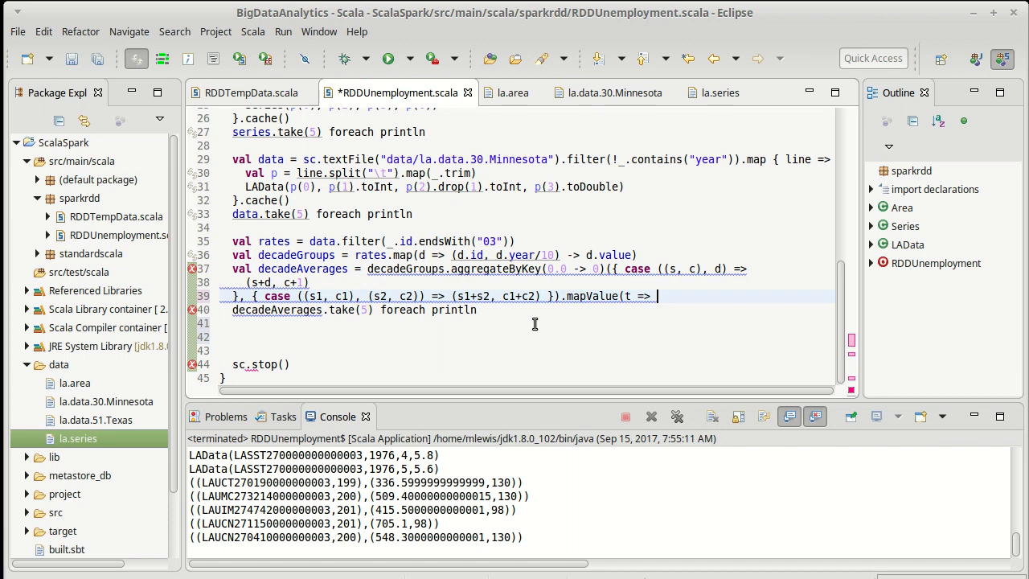
{"action": "type", "text": "t."}
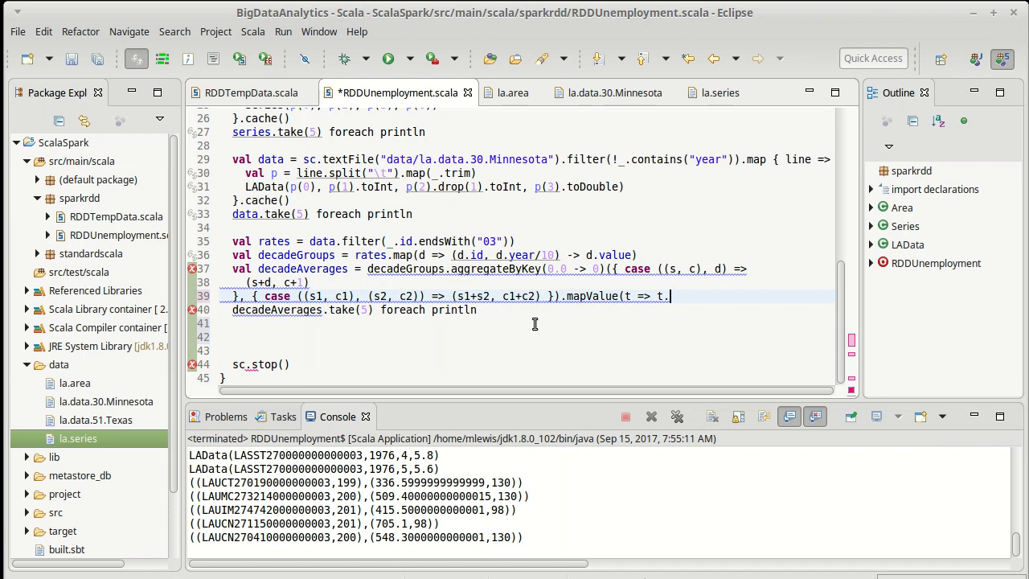
{"action": "type", "text": "_1"}
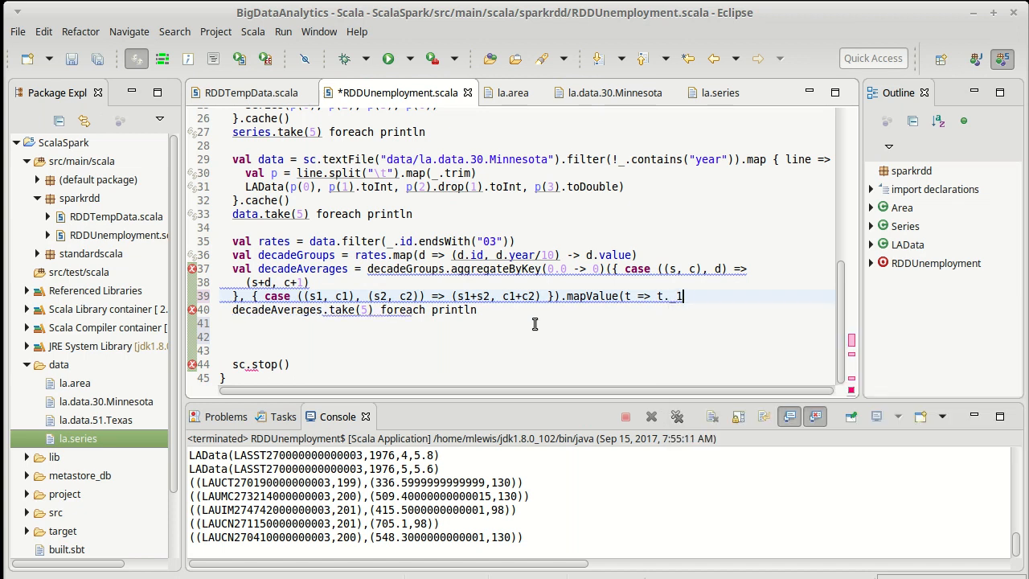
{"action": "type", "text": "/t._2"}
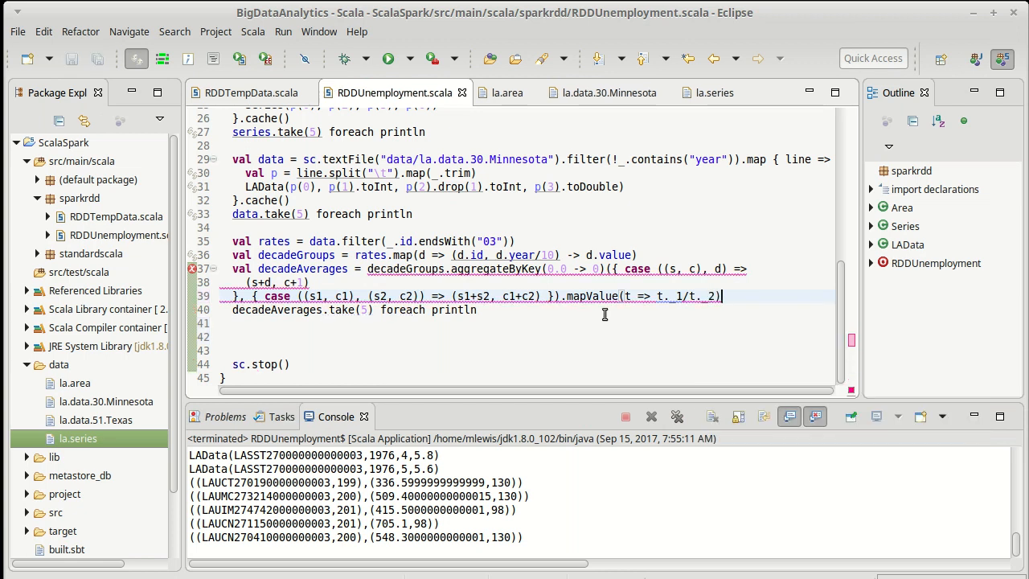
{"action": "mouse_move", "coordinate": [627, 296]}
{"action": "type", "text": "s"}
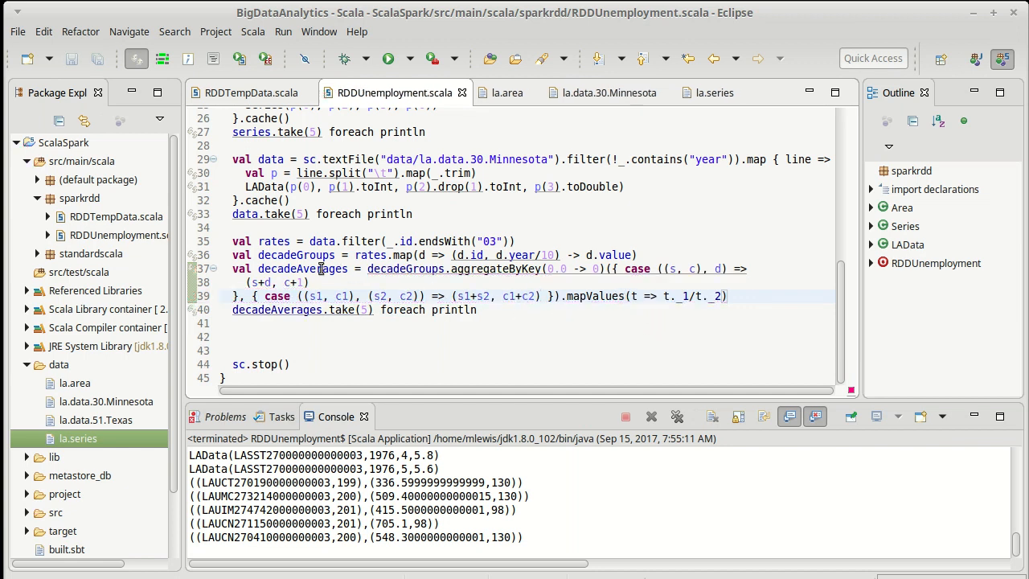
{"action": "mouse_move", "coordinate": [329, 267]}
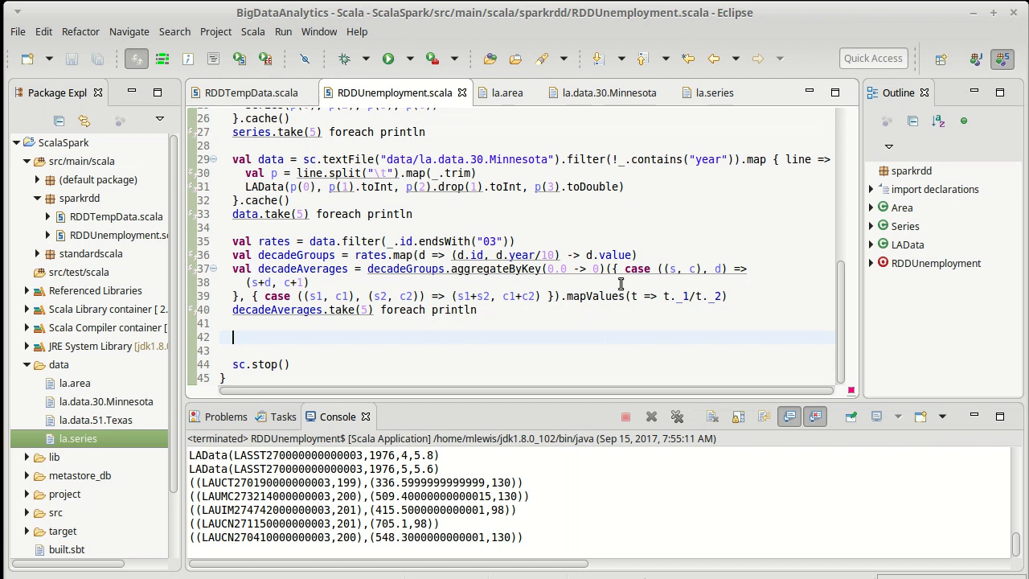
{"action": "mouse_move", "coordinate": [614, 288]}
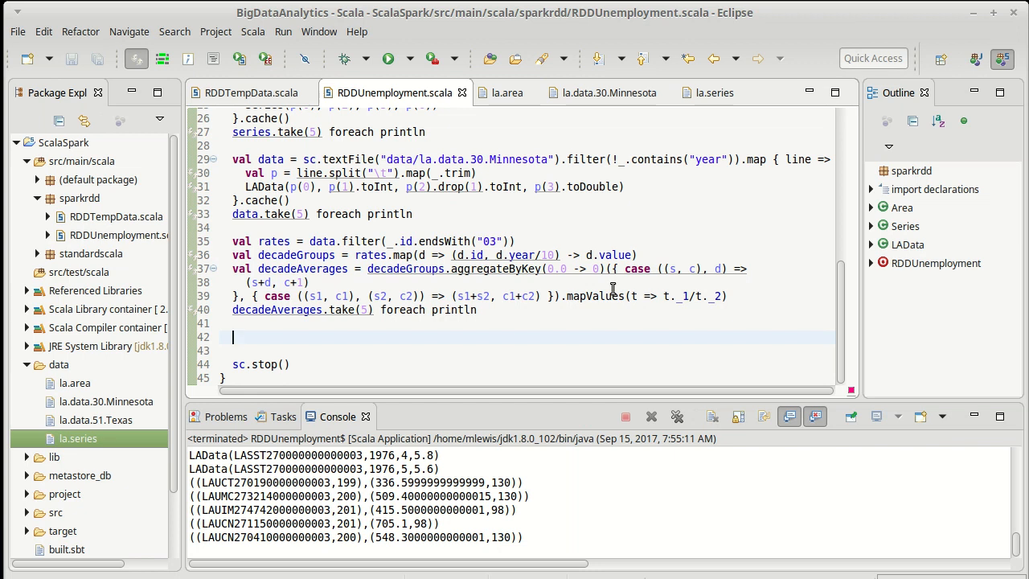
Step: Begin a decadeAverages.map statement and pick a series id from the Console output
{"action": "type", "text": "decadeAverages"}
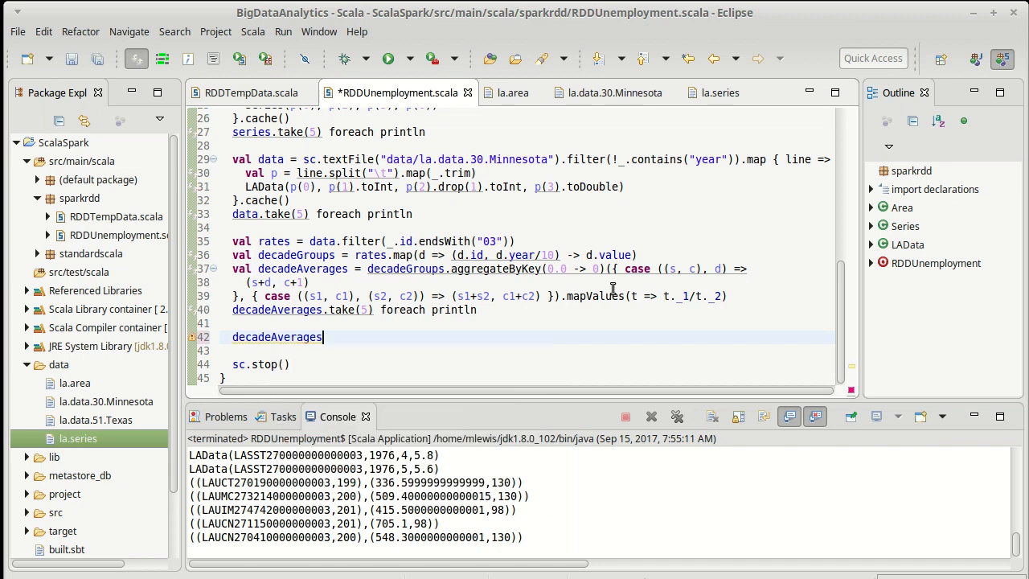
{"action": "type", "text": ".map {"}
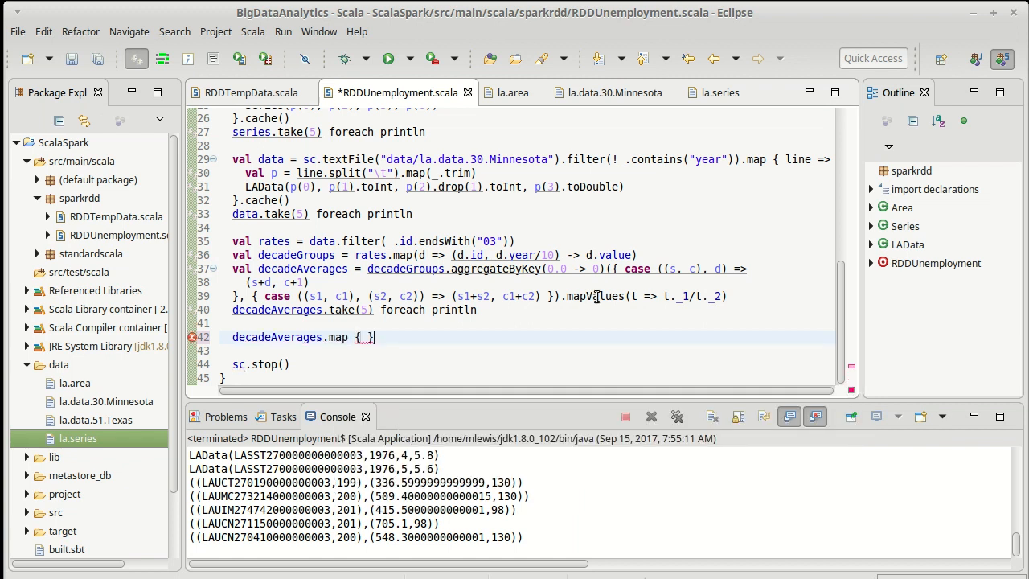
{"action": "mouse_move", "coordinate": [595, 295]}
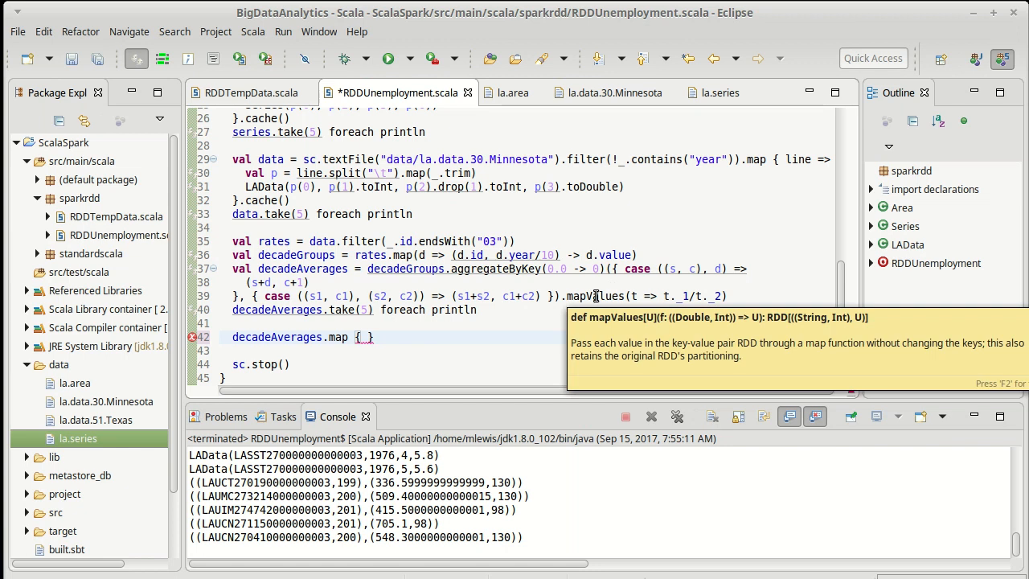
{"action": "mouse_move", "coordinate": [373, 338]}
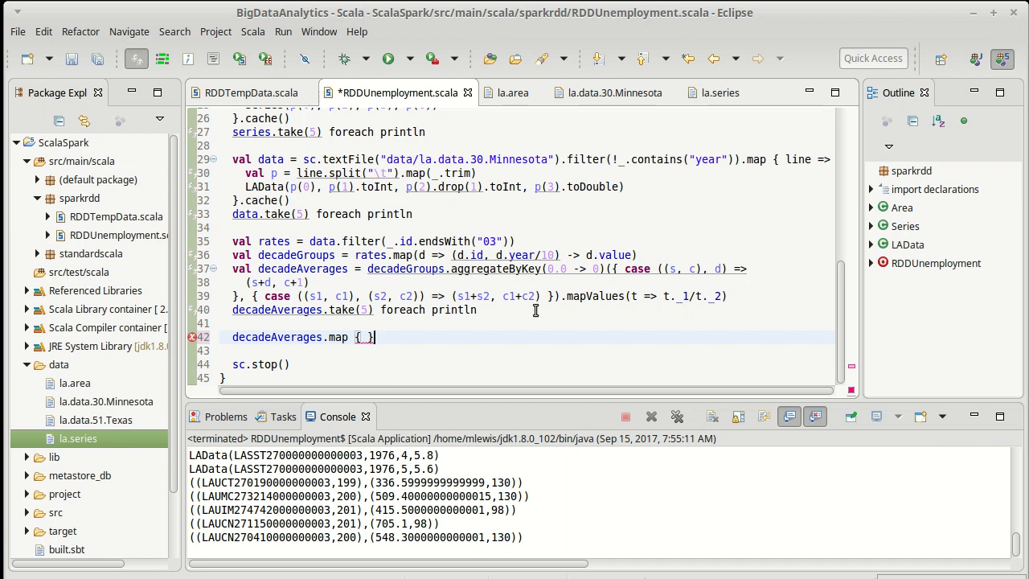
{"action": "mouse_move", "coordinate": [572, 326]}
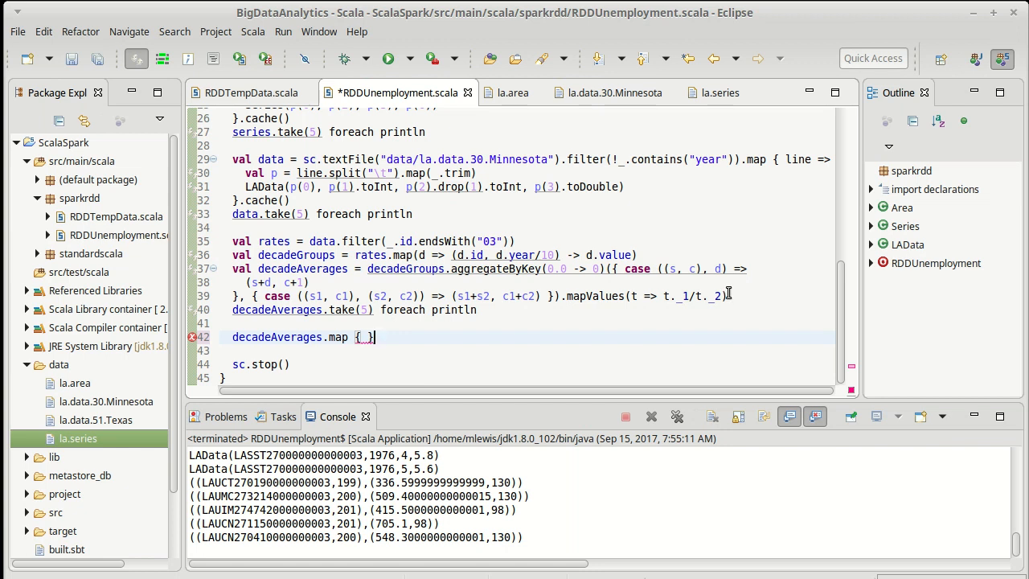
{"action": "mouse_move", "coordinate": [748, 309]}
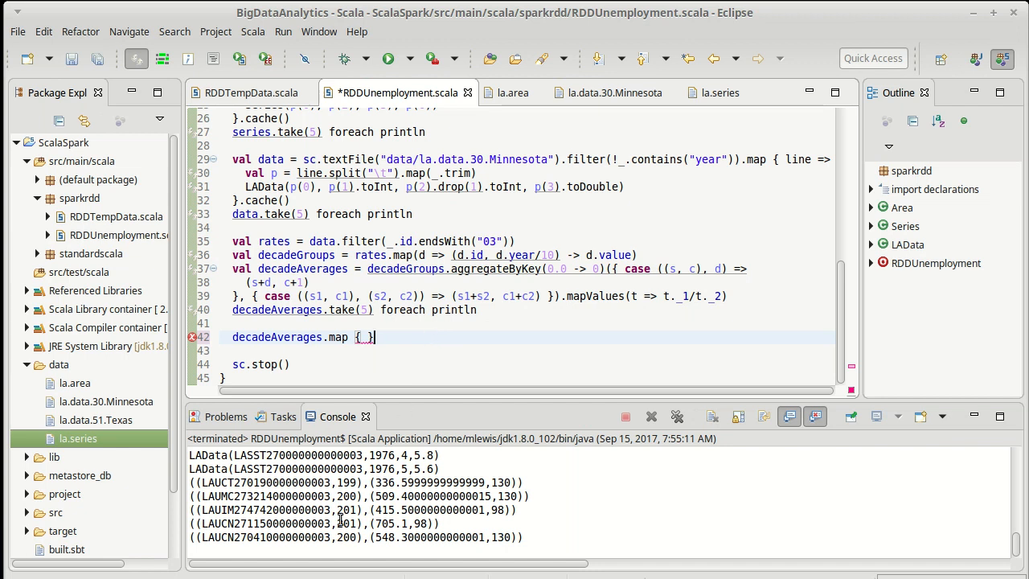
{"action": "double_click", "coordinate": [228, 482]}
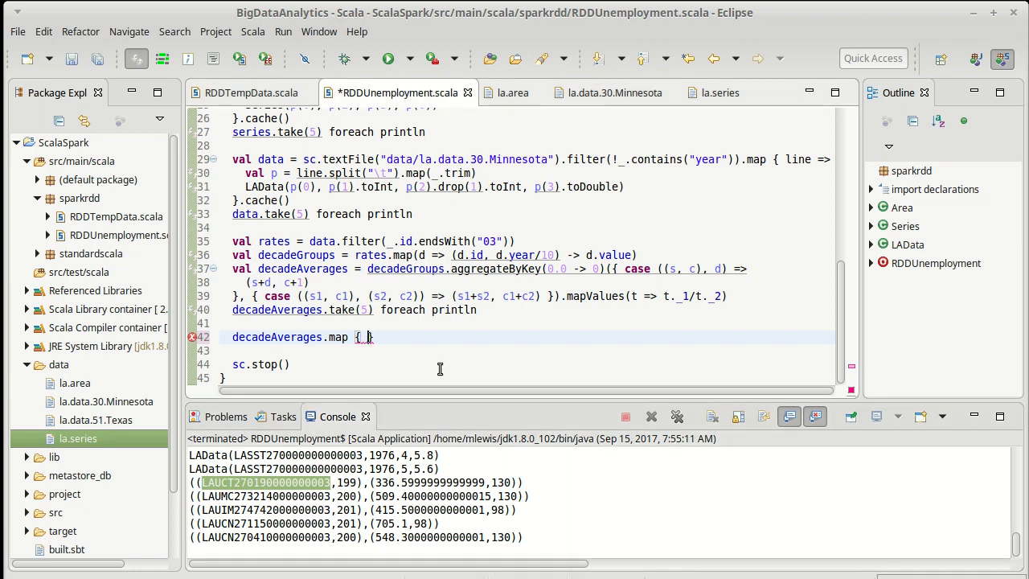
Step: Write the pattern case ((id, dec), av) inside the map
{"action": "type", "text": "case"}
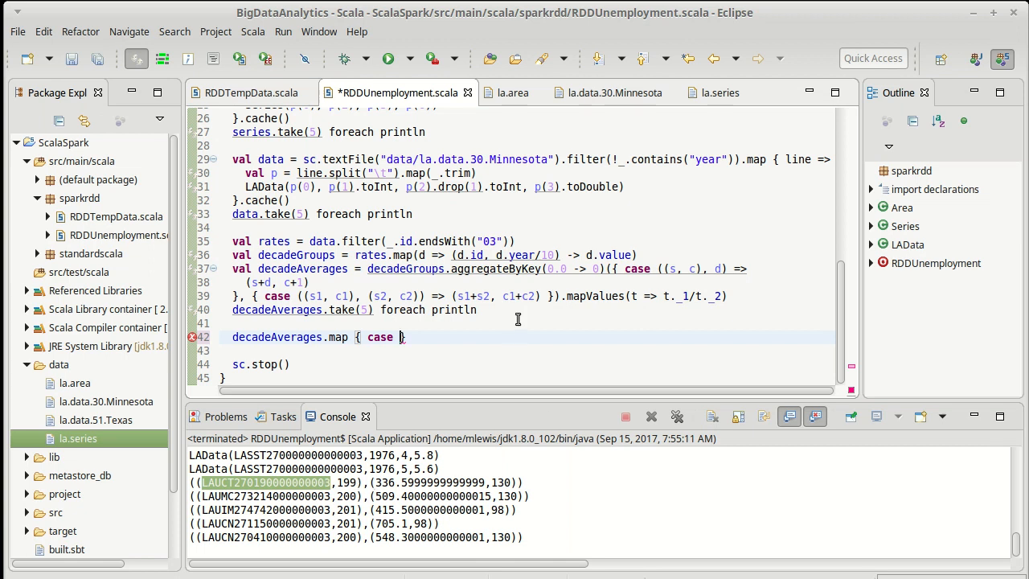
{"action": "type", "text": "(("}
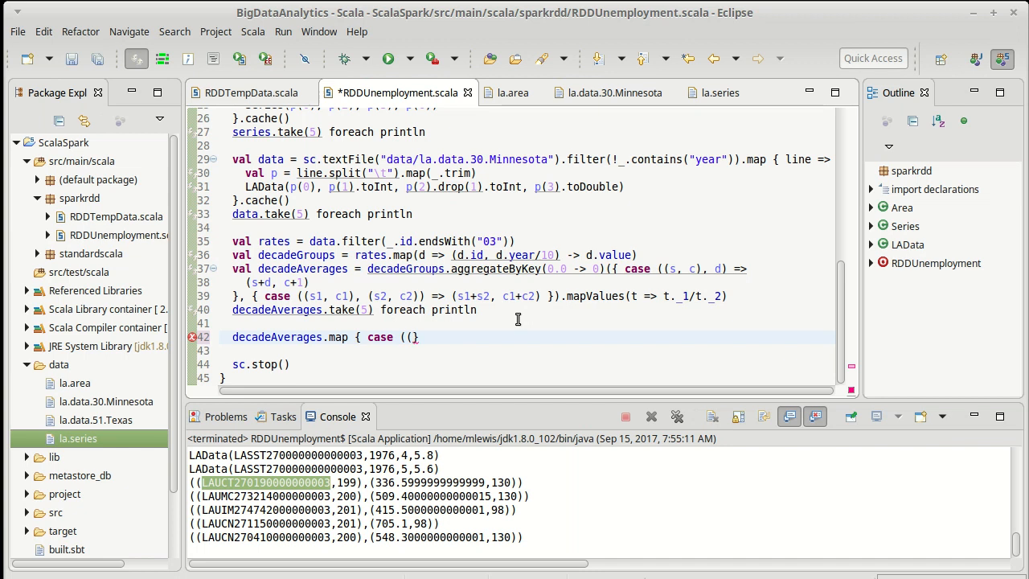
{"action": "type", "text": "id,"}
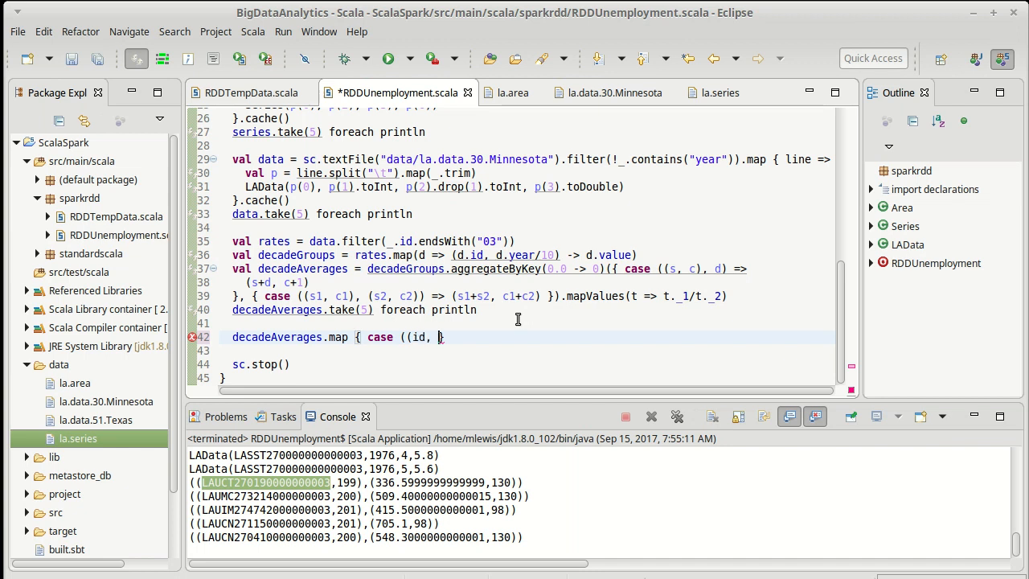
{"action": "type", "text": "dec"}
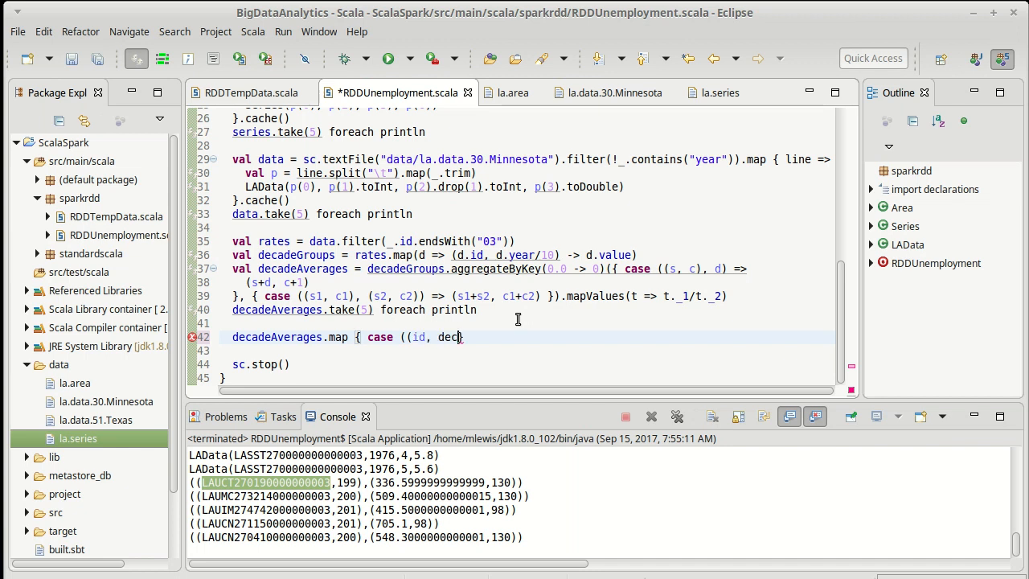
{"action": "type", "text": "), )"}
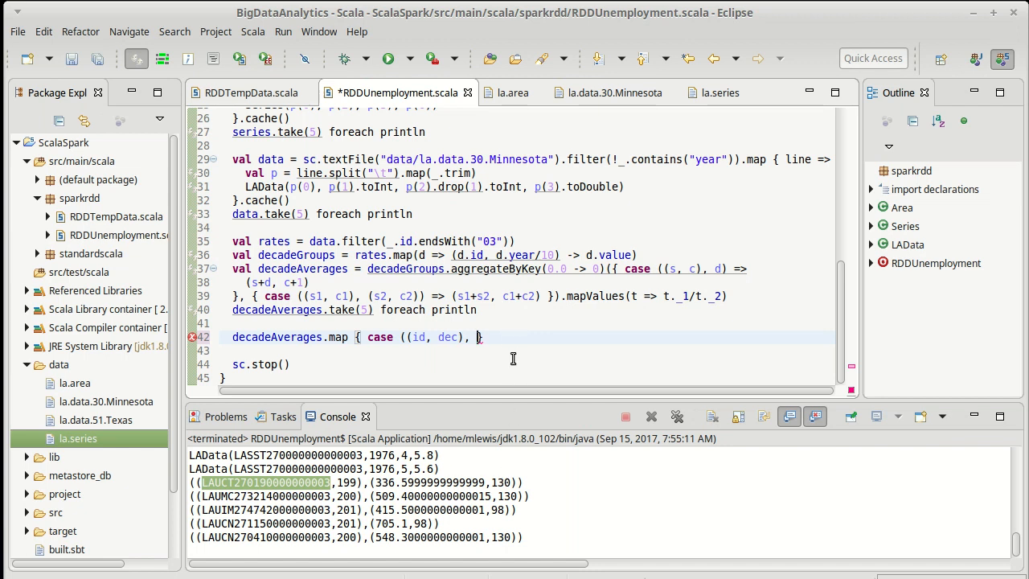
{"action": "type", "text": "av"}
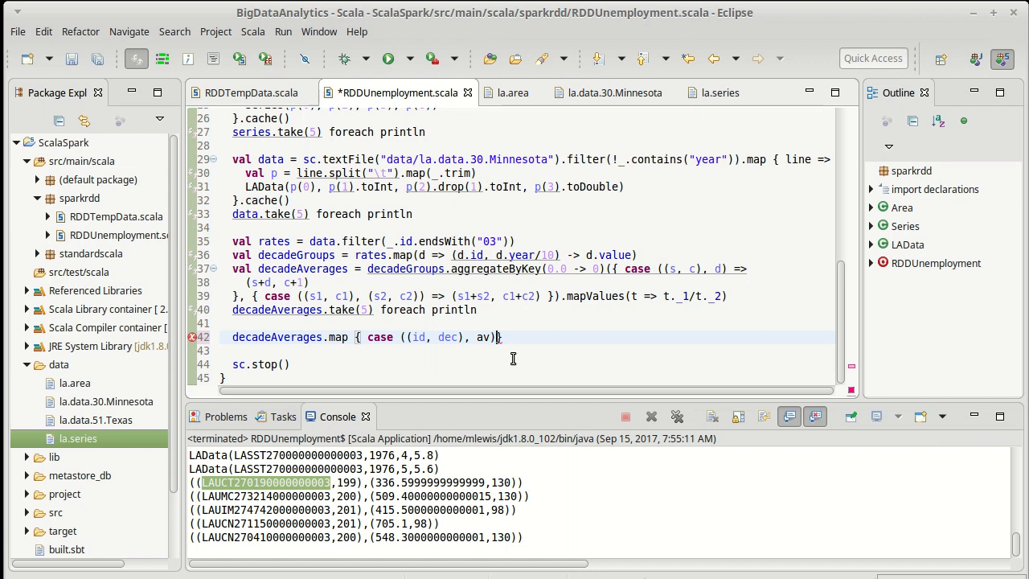
Step: Complete the case with => id -> (dec, av) so the series id becomes the key
{"action": "type", "text": "=>"}
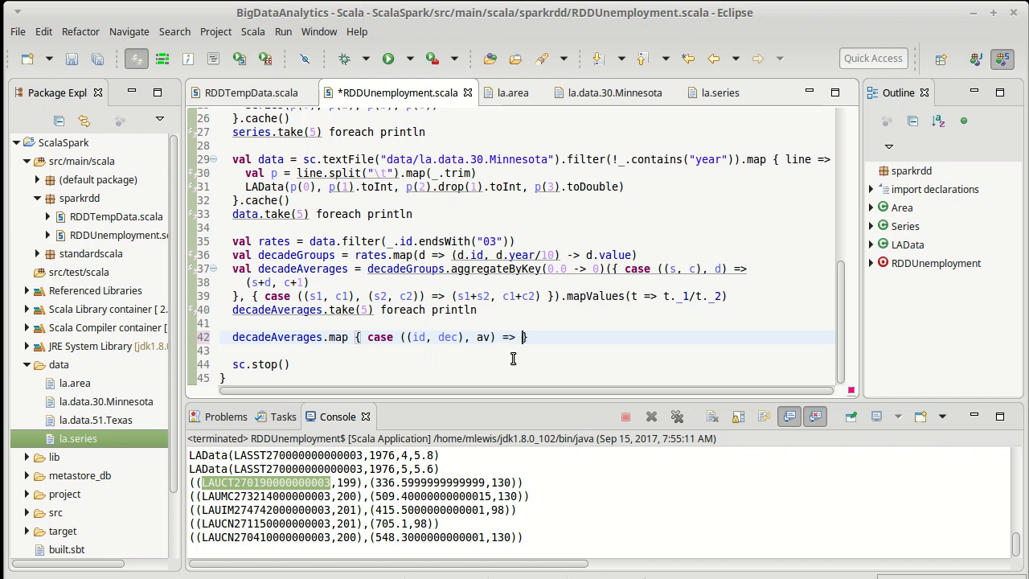
{"action": "type", "text": "i}"}
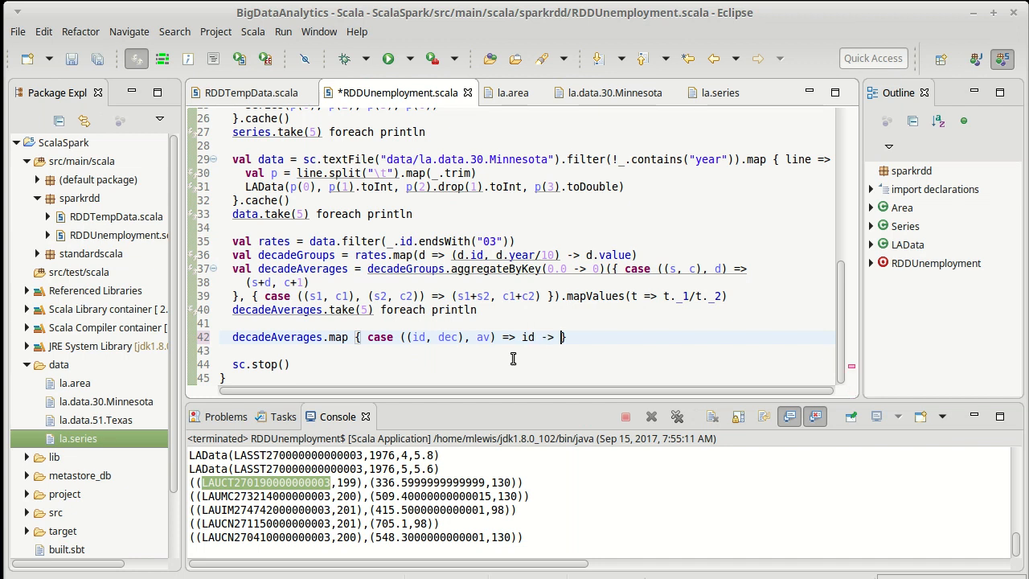
{"action": "type", "text": "("}
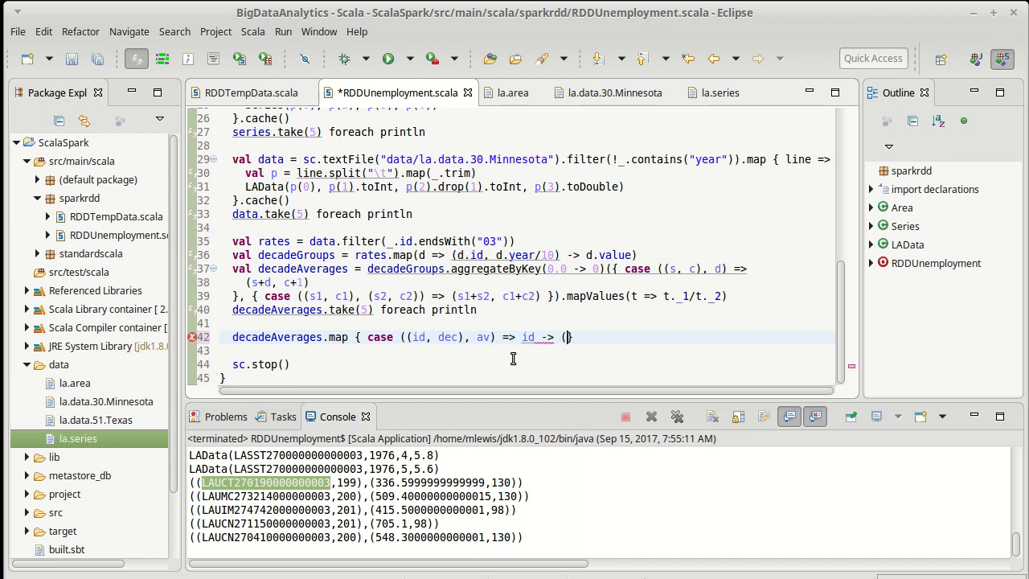
{"action": "type", "text": "dec"}
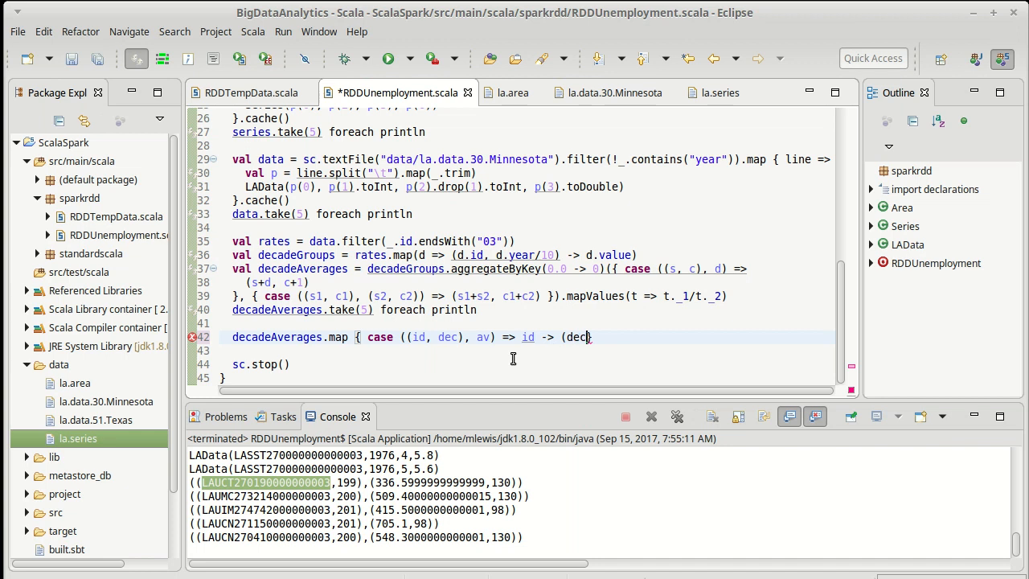
{"action": "type", "text": ", av)"}
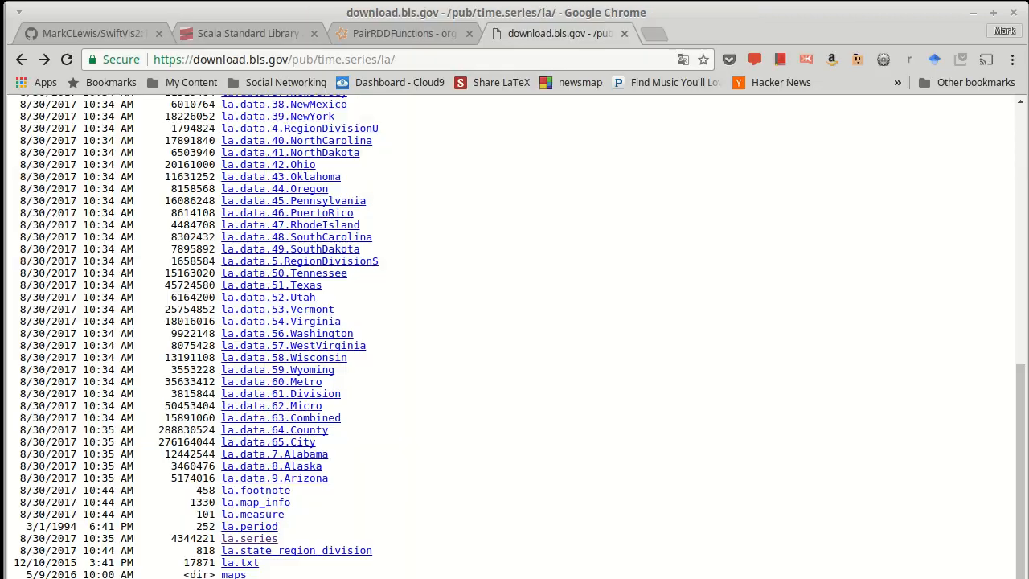
Step: Switch to the PairRDDFunctions Scaladoc tab and scroll through it
{"action": "left_click", "coordinate": [399, 32]}
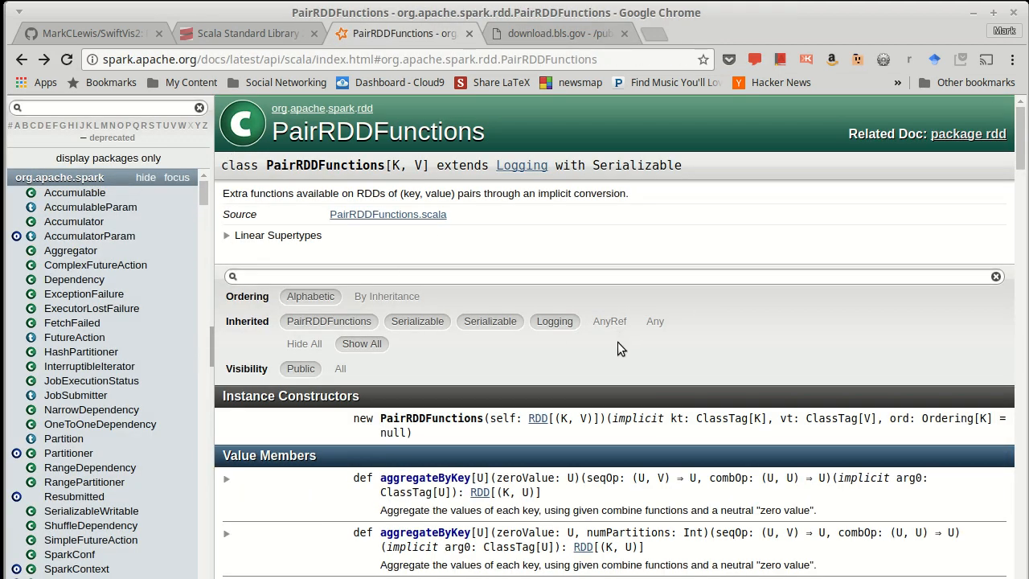
{"action": "scroll", "scroll_direction": "down", "scroll_amount": 3}
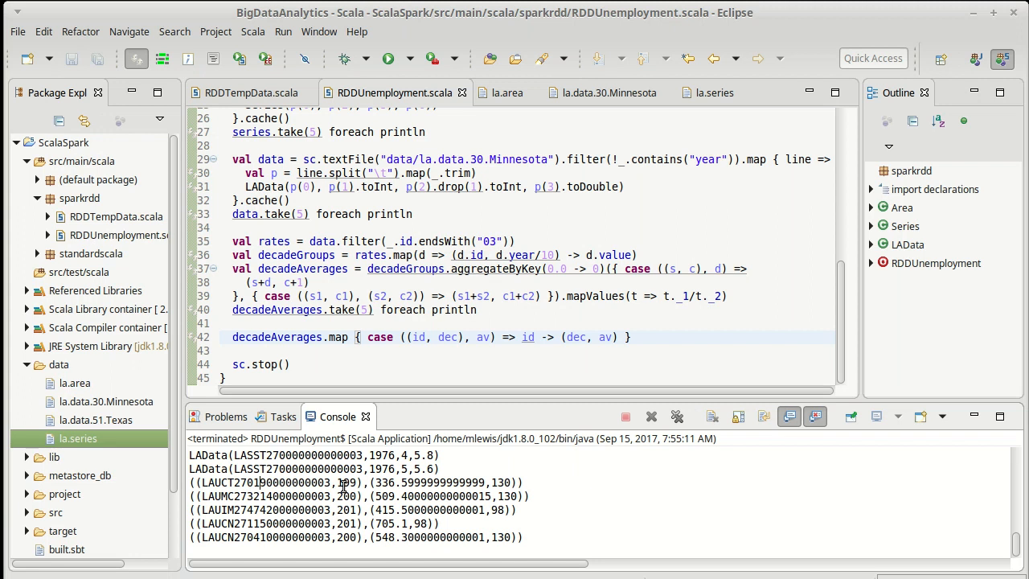
{"action": "mouse_move", "coordinate": [576, 338]}
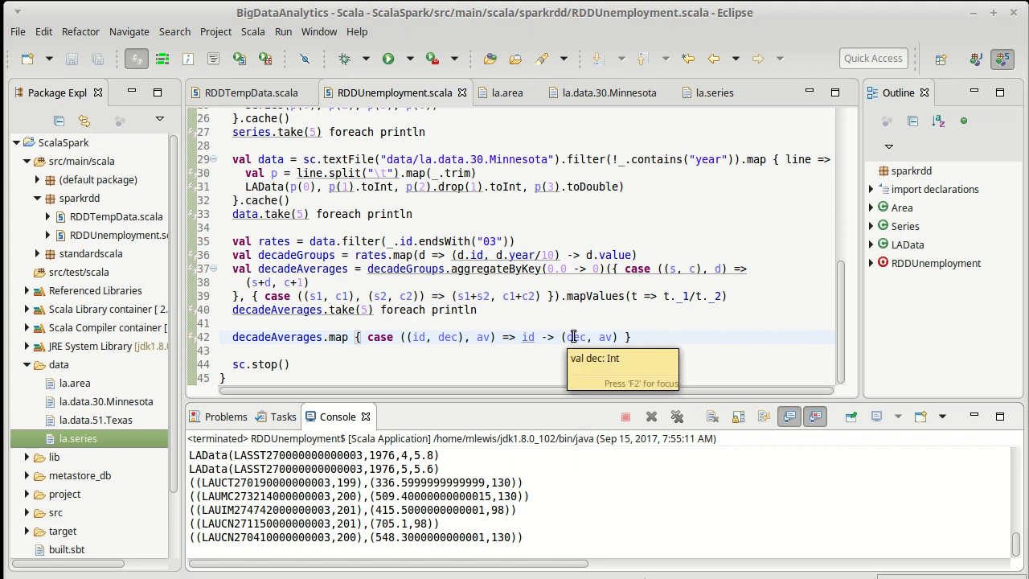
{"action": "mouse_move", "coordinate": [605, 336]}
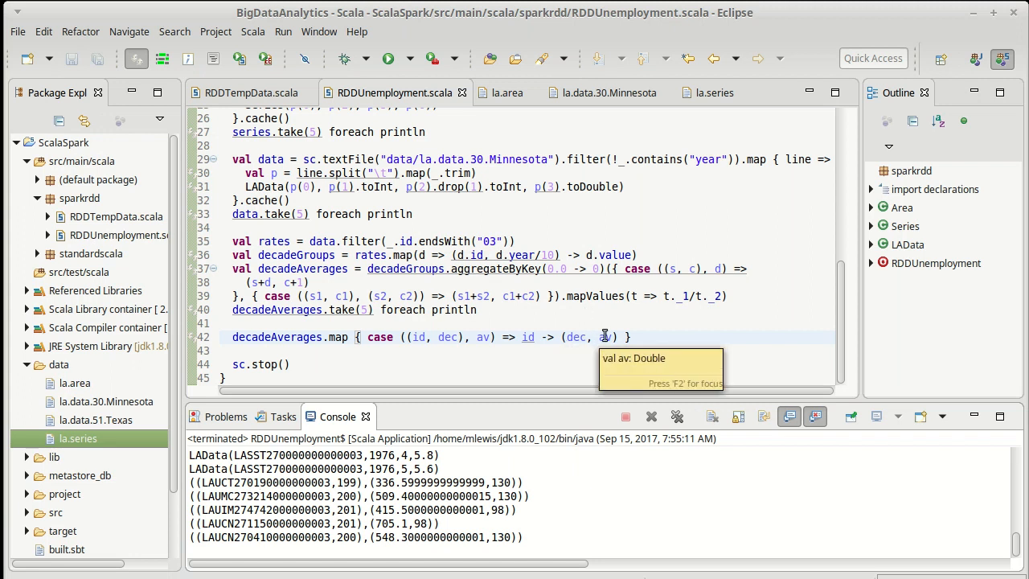
{"action": "mouse_move", "coordinate": [688, 331]}
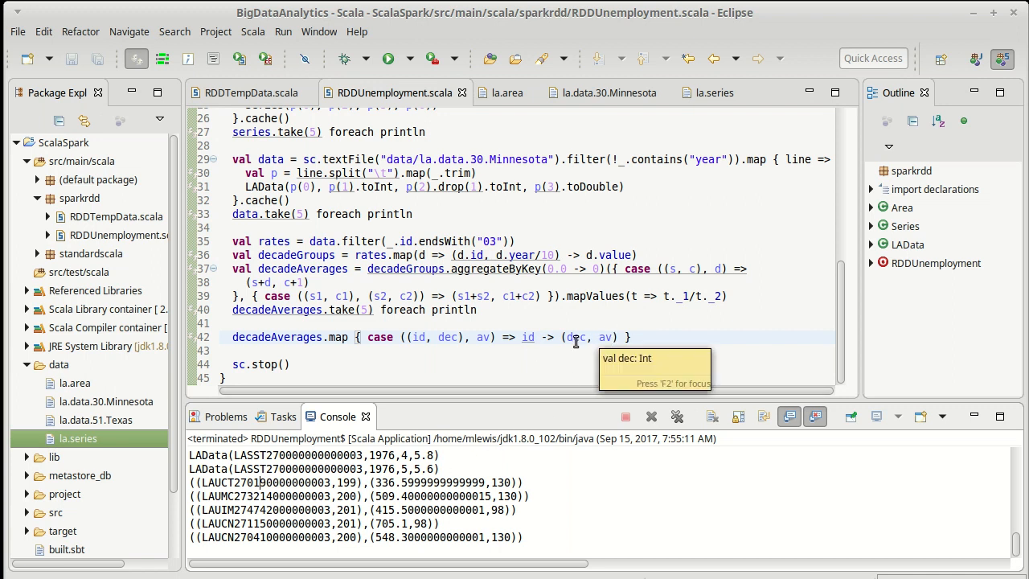
{"action": "mouse_move", "coordinate": [707, 227]}
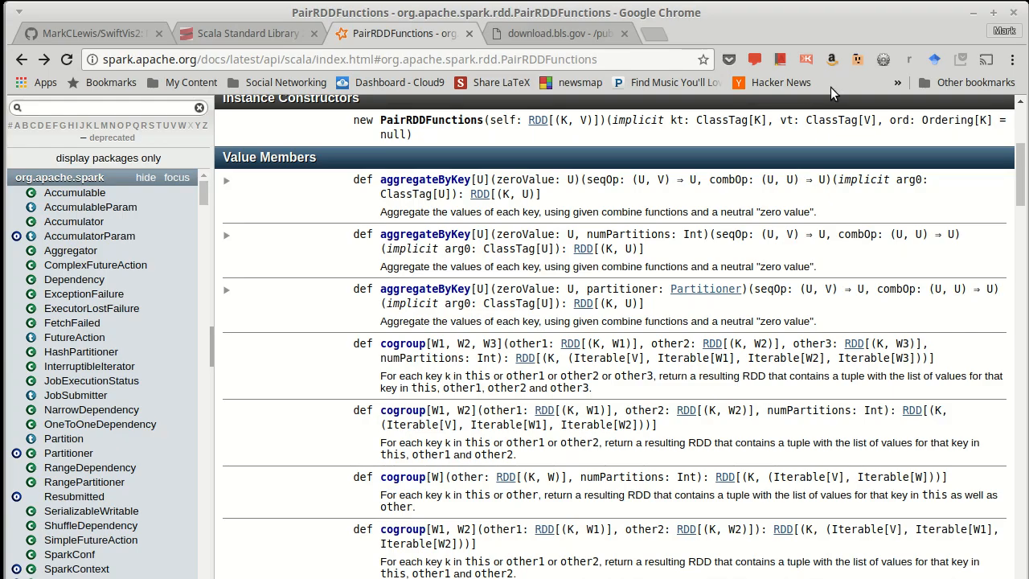
{"action": "scroll", "scroll_direction": "down", "scroll_amount": 3}
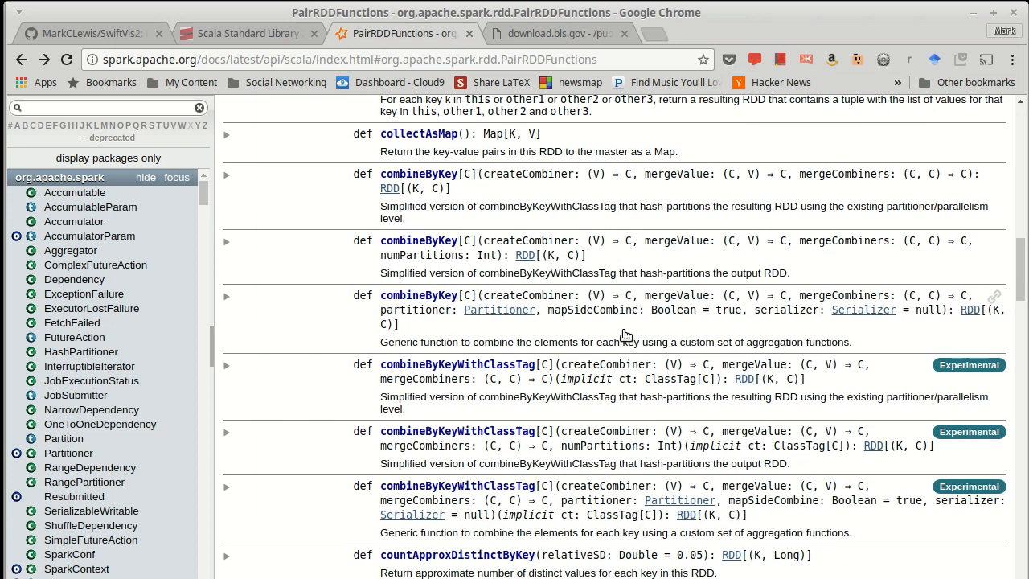
{"action": "scroll", "scroll_direction": "down", "scroll_amount": 3}
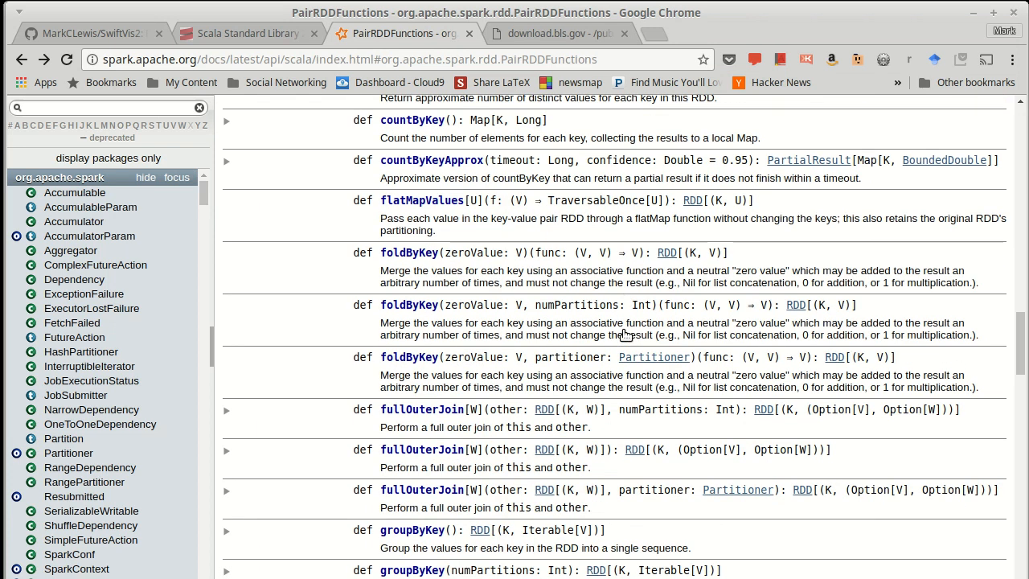
{"action": "scroll", "scroll_direction": "down", "scroll_amount": 3}
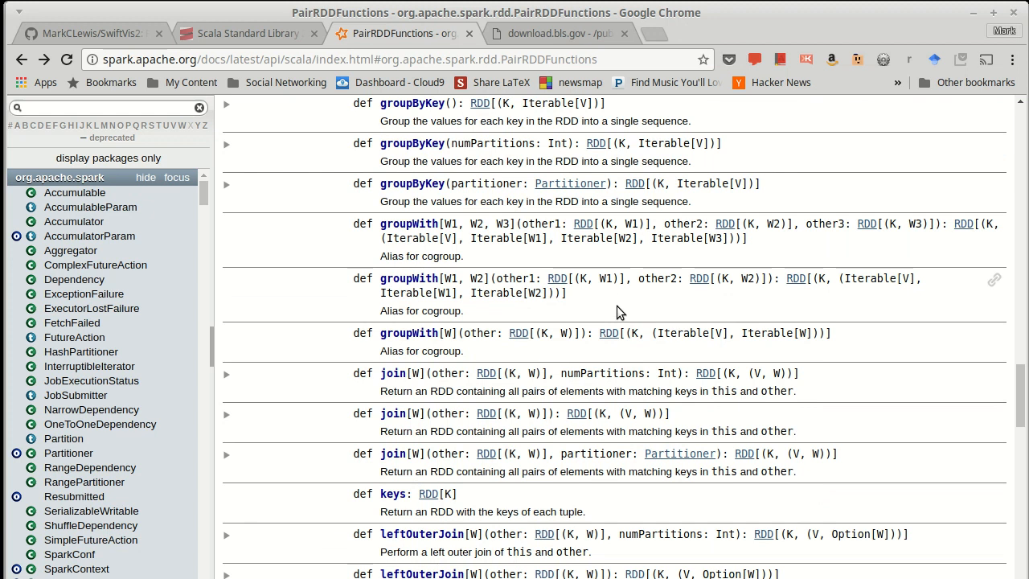
{"action": "scroll", "scroll_direction": "up", "scroll_amount": 3}
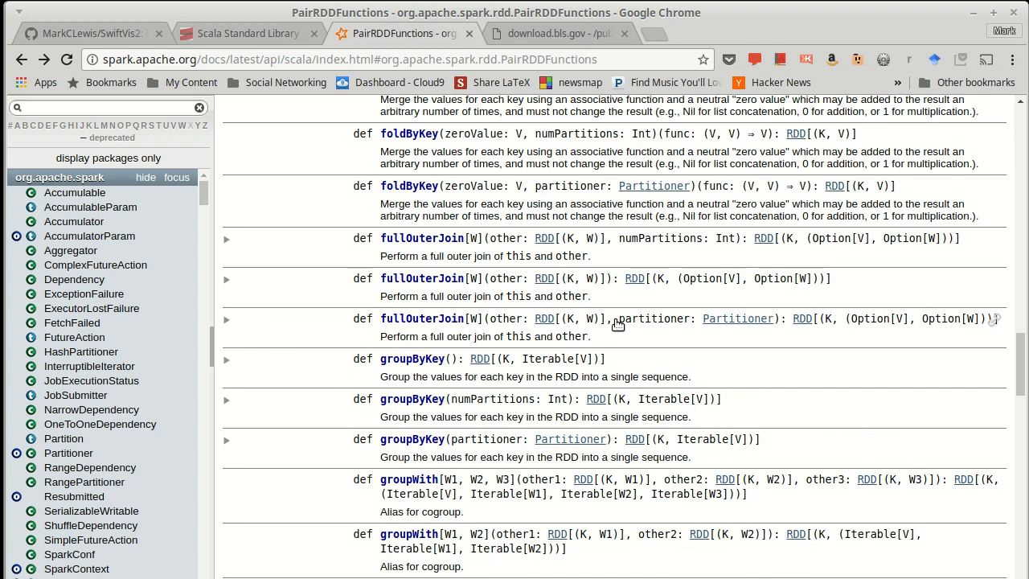
{"action": "mouse_move", "coordinate": [485, 373]}
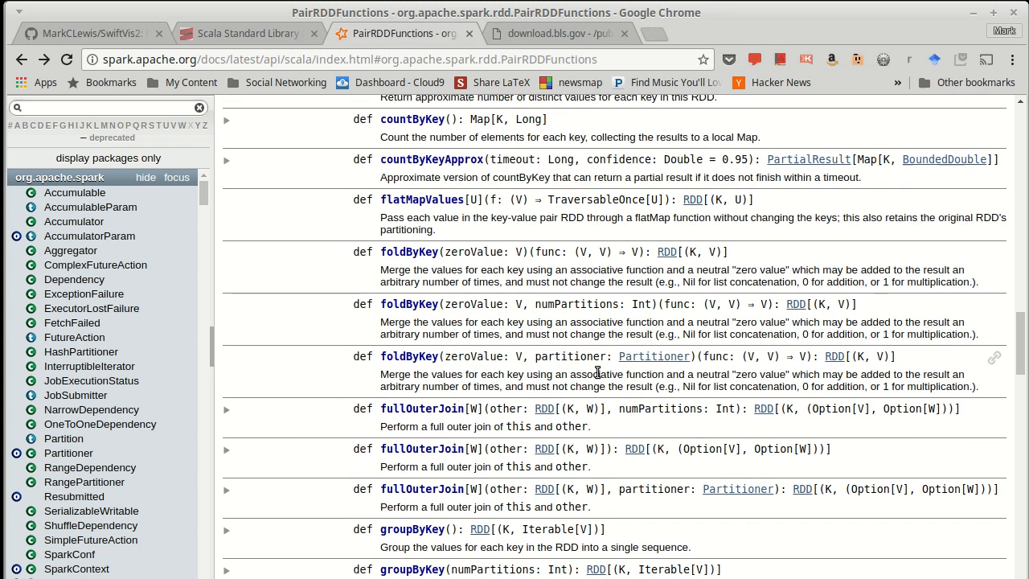
{"action": "scroll", "scroll_direction": "up", "scroll_amount": 3}
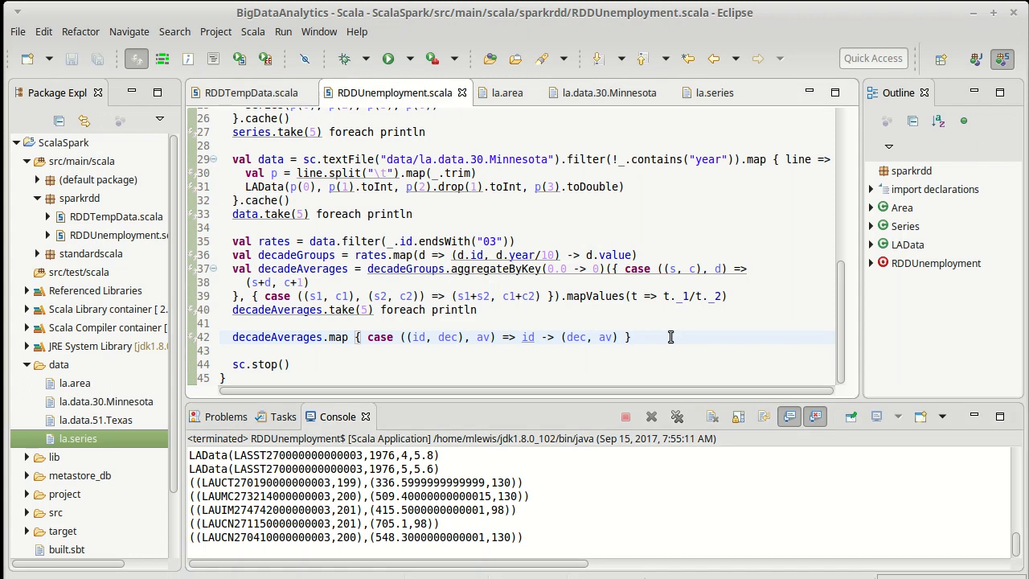
Step: Chain .aggregateByKey( onto the map via content assist and select the method name
{"action": "type", "text": ".aggregateByKey"}
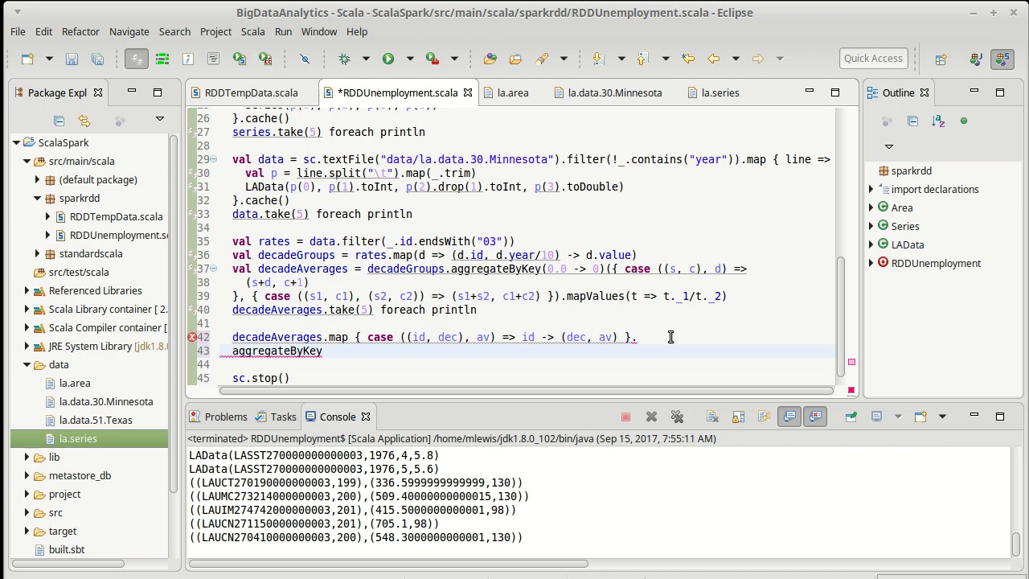
{"action": "type", "text": "("}
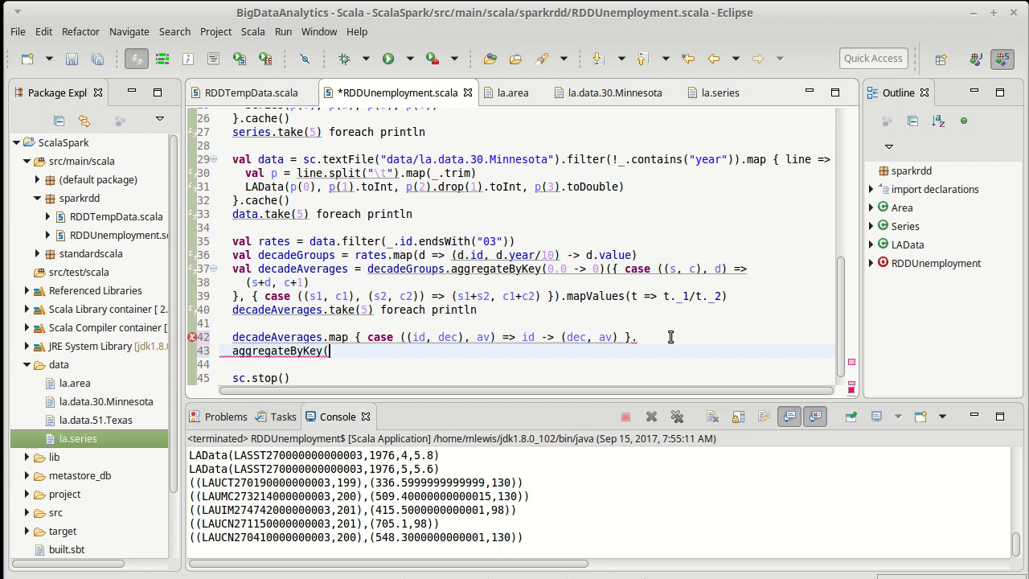
{"action": "mouse_move", "coordinate": [572, 338]}
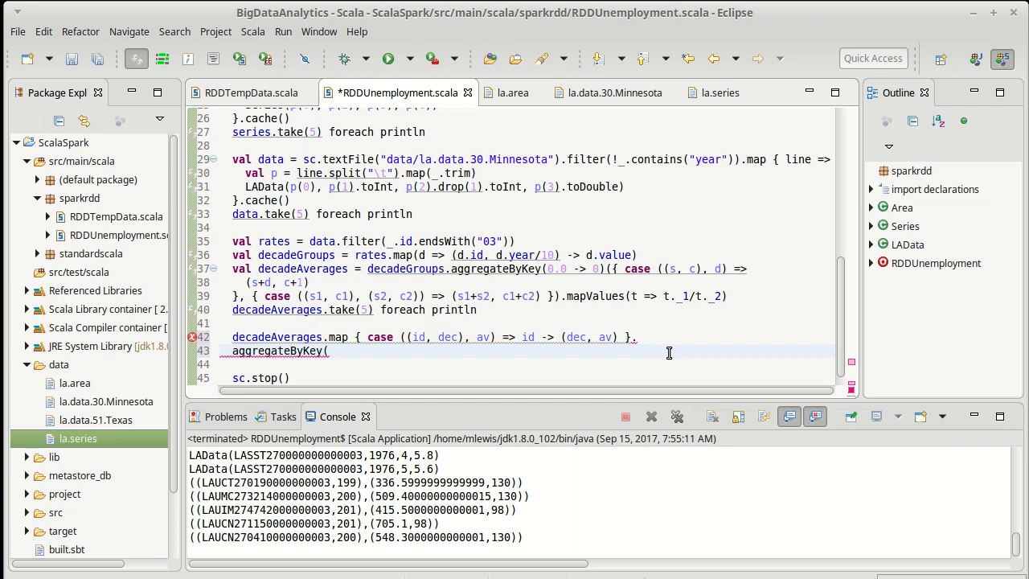
{"action": "double_click", "coordinate": [251, 351]}
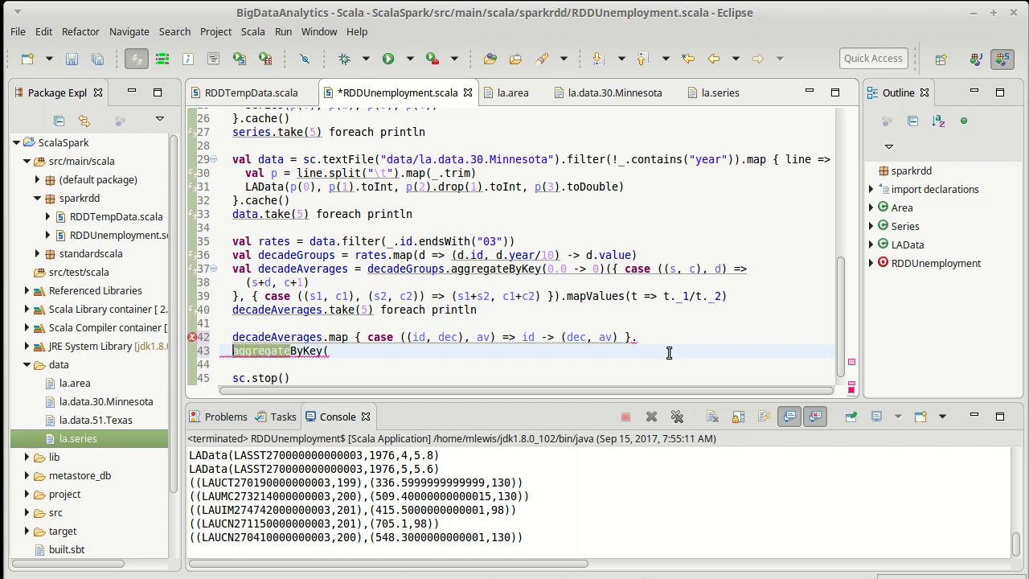
{"action": "mouse_move", "coordinate": [682, 350]}
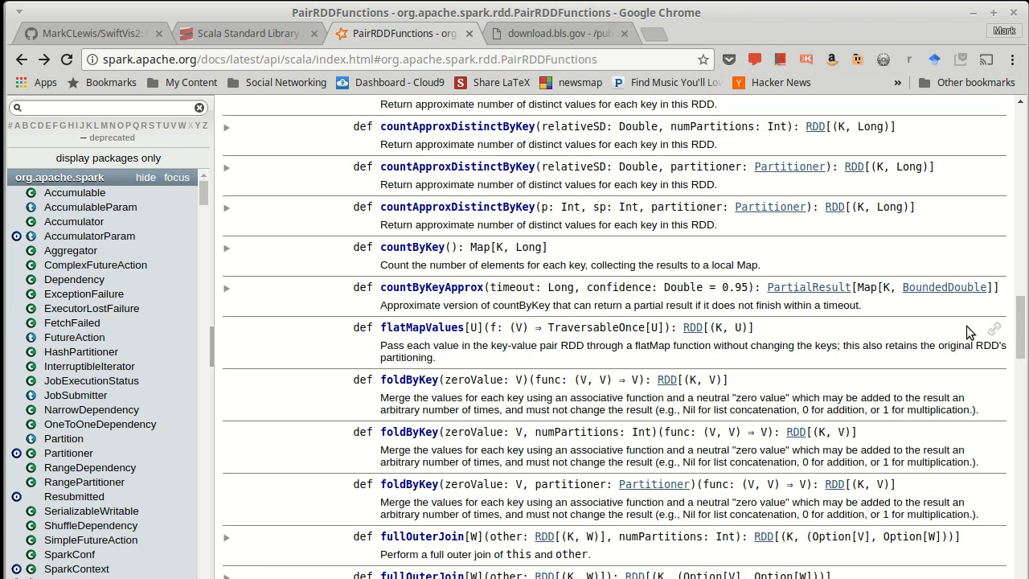
{"action": "mouse_move", "coordinate": [981, 337]}
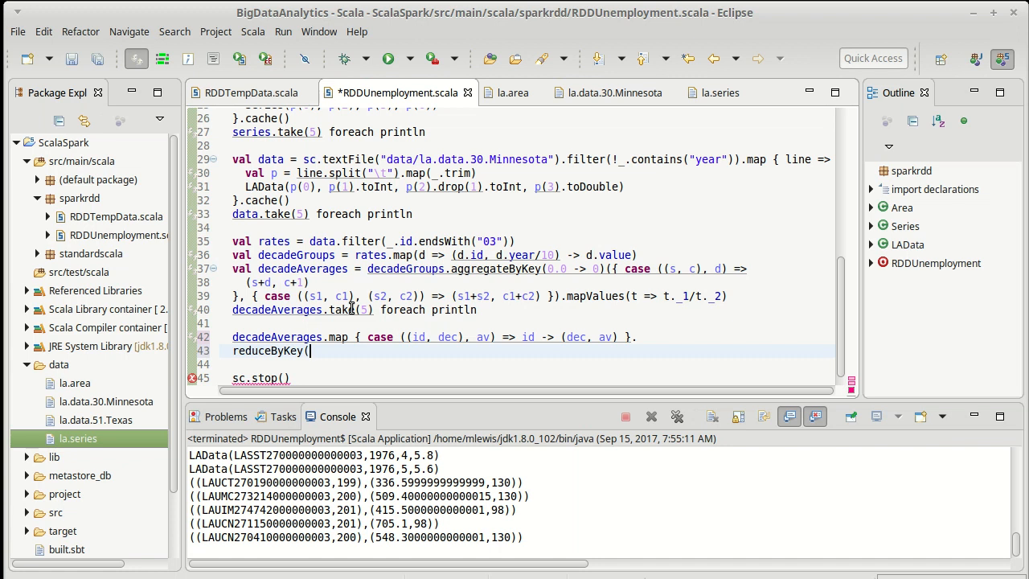
{"action": "mouse_move", "coordinate": [354, 309]}
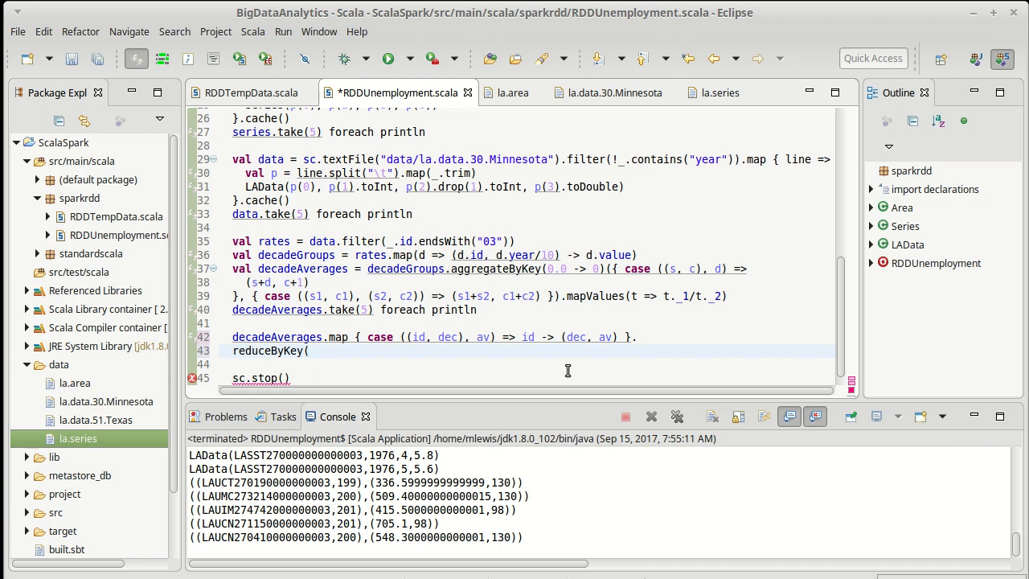
Step: Write reduceByKey { case ((d1, a1), (d2, a2)) => if(a1 >= a2) pattern and comparison
{"action": "left_click", "coordinate": [310, 350]}
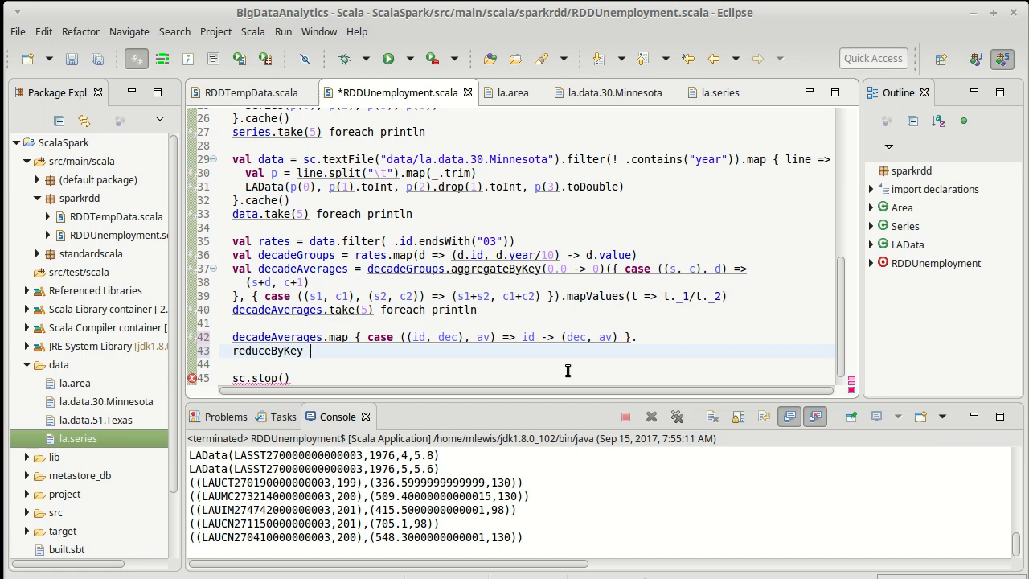
{"action": "type", "text": "{ case ((),"}
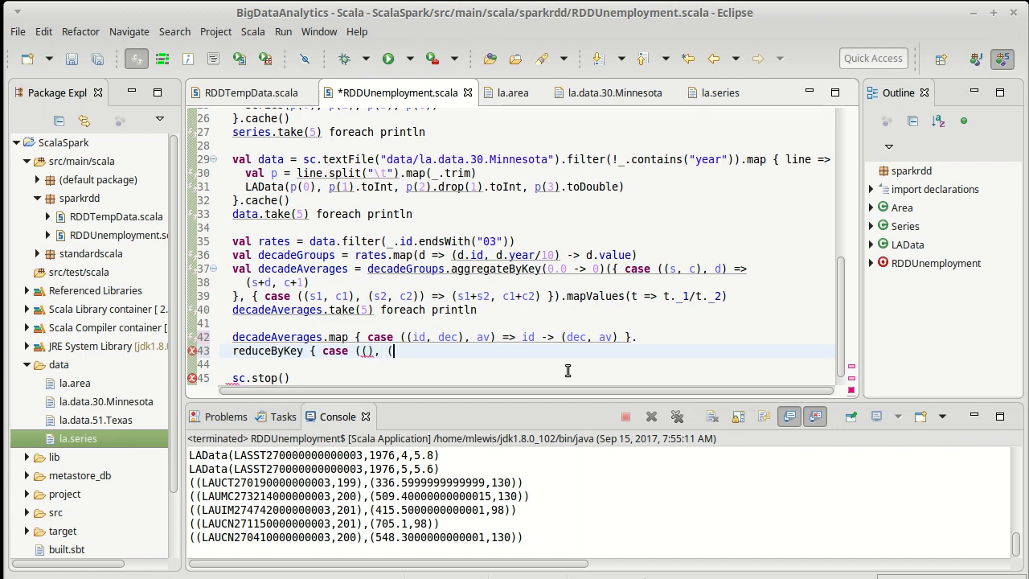
{"action": "type", "text": "()) =>"}
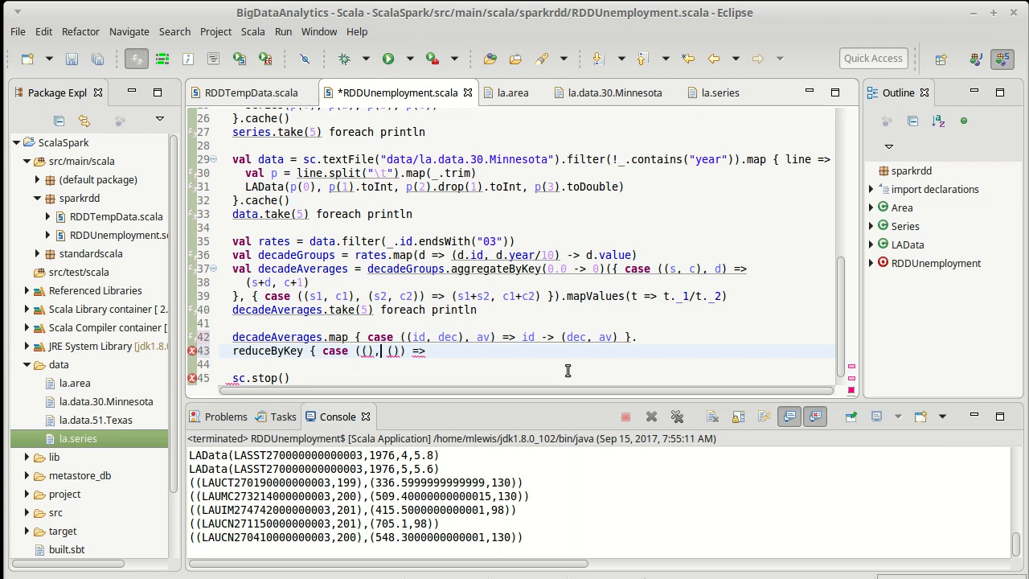
{"action": "type", "text": "d1,"}
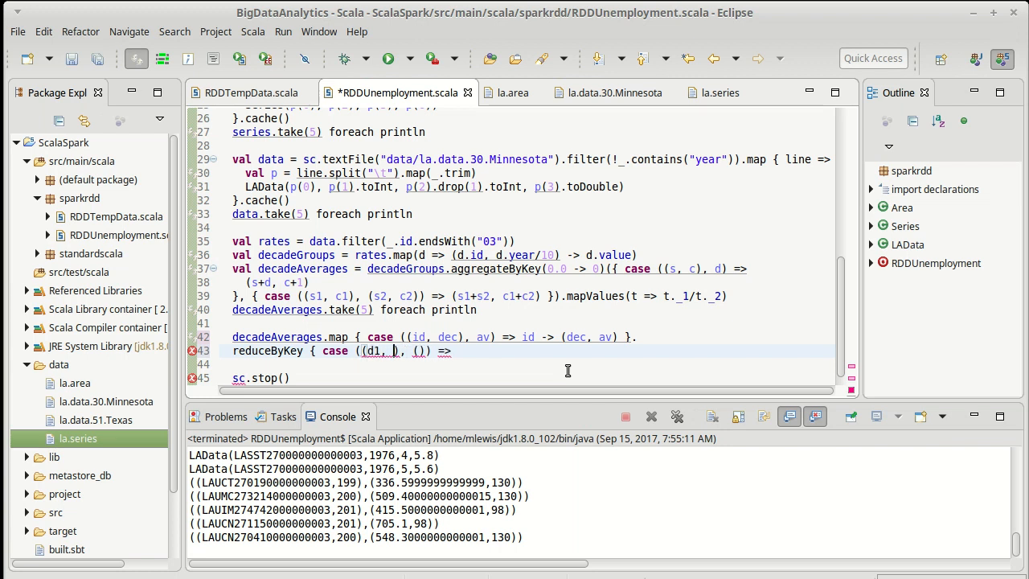
{"action": "type", "text": "a1"}
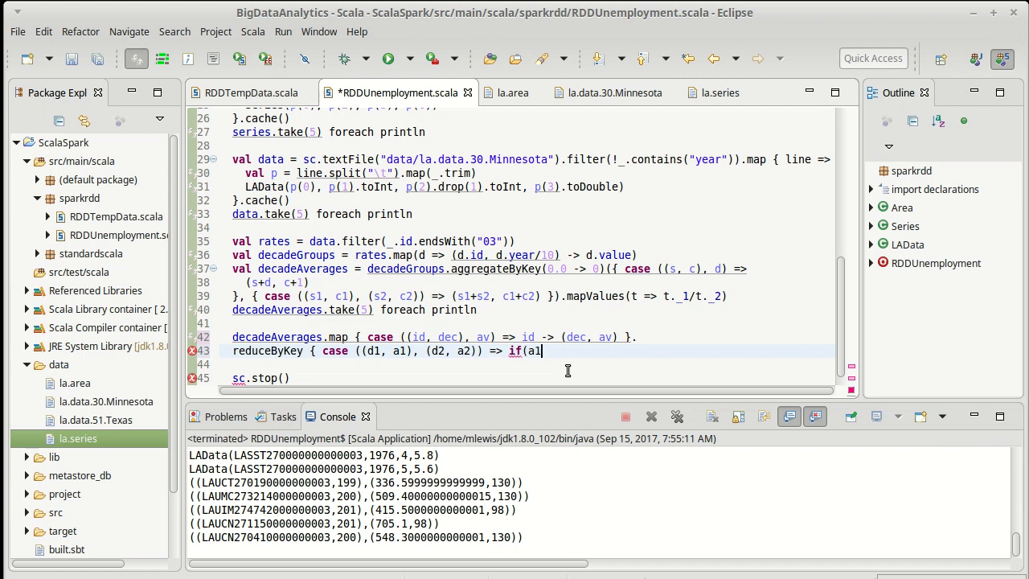
{"action": "type", "text": ">= a2)"}
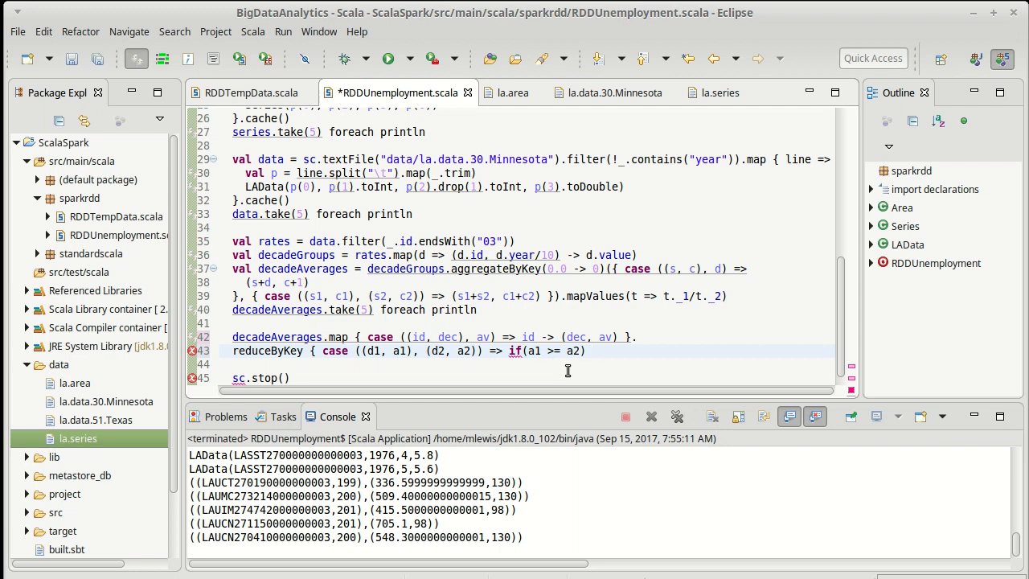
Step: Finish with (d1, a1) else (d2, a2) } to keep the higher-average decade
{"action": "type", "text": "("}
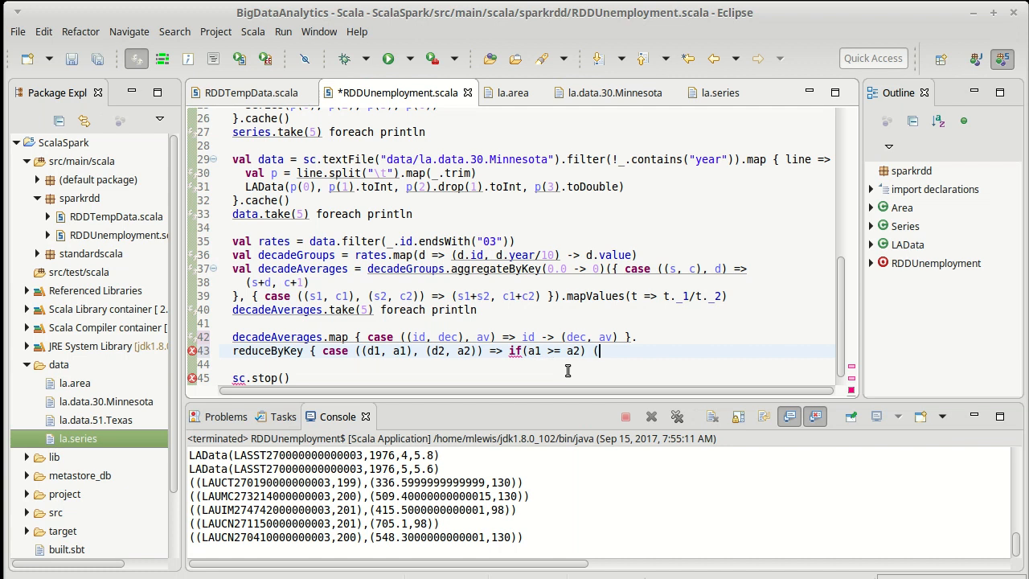
{"action": "type", "text": "d1, a1"}
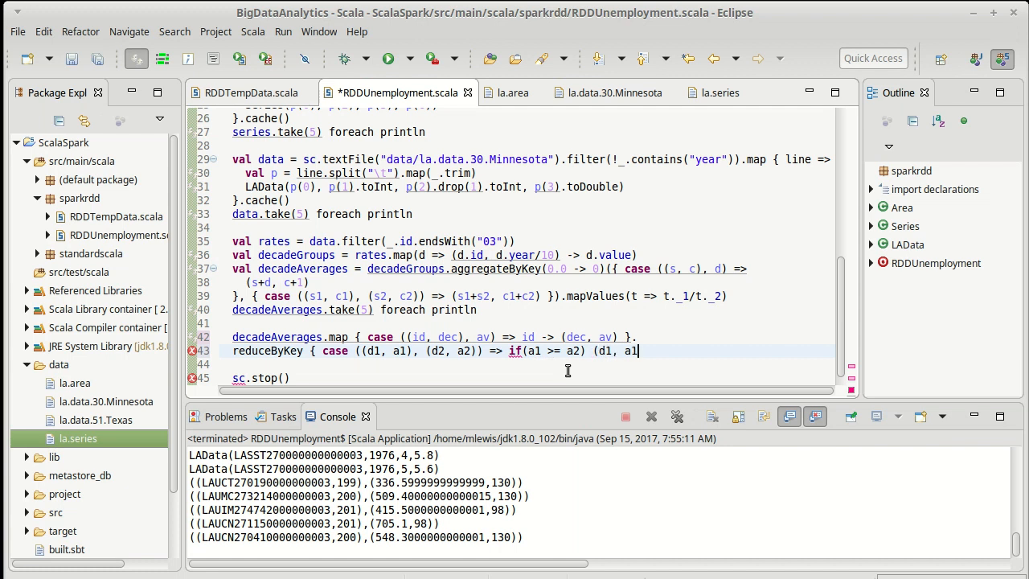
{"action": "type", "text": "else (d2,"}
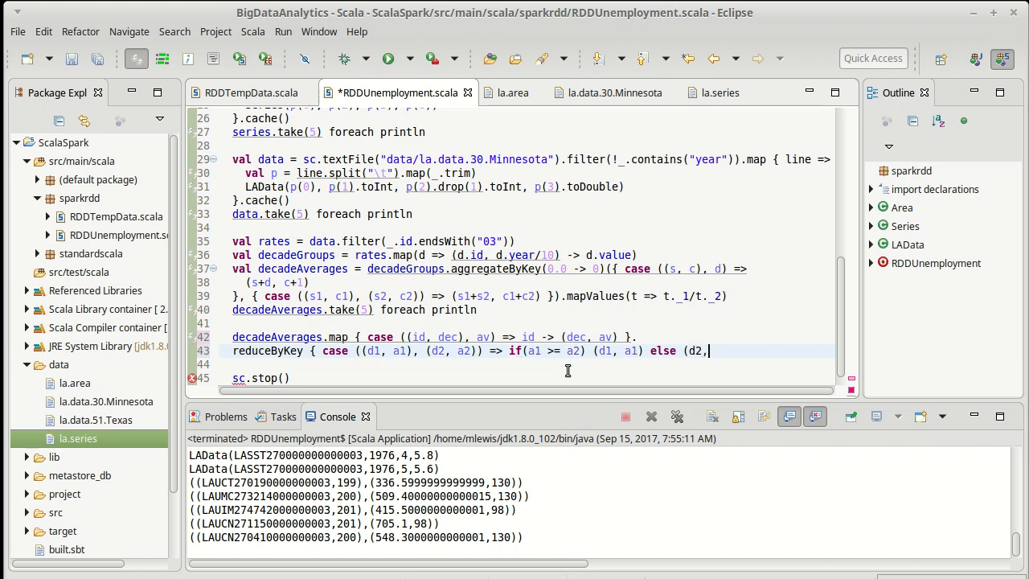
{"action": "type", "text": "a2)"}
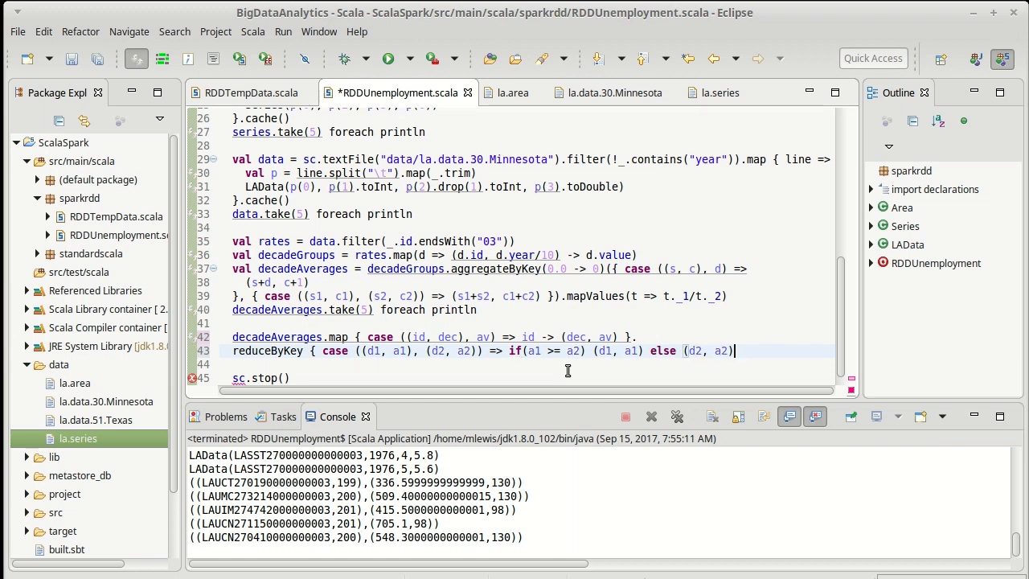
{"action": "type", "text": "}"}
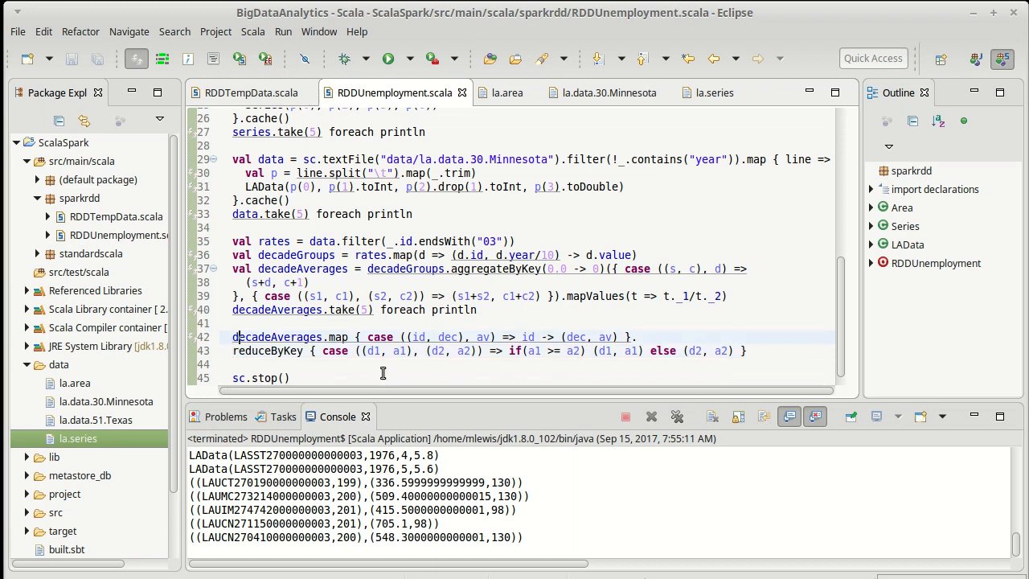
Step: Assign the map/reduceByKey expression to val maxDecade and save
{"action": "type", "text": "val maxDecade ="}
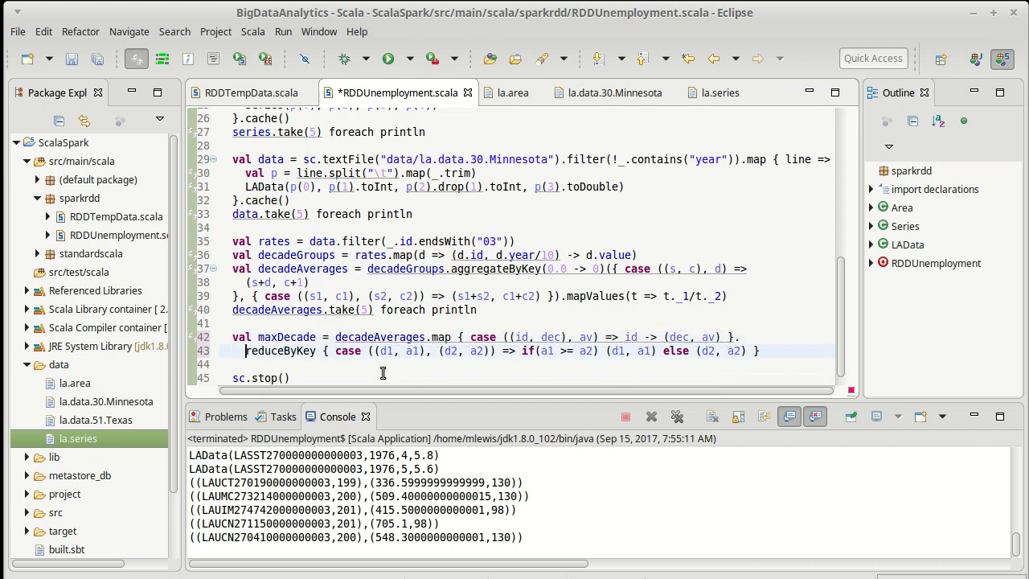
{"action": "key", "text": "ctrl+s"}
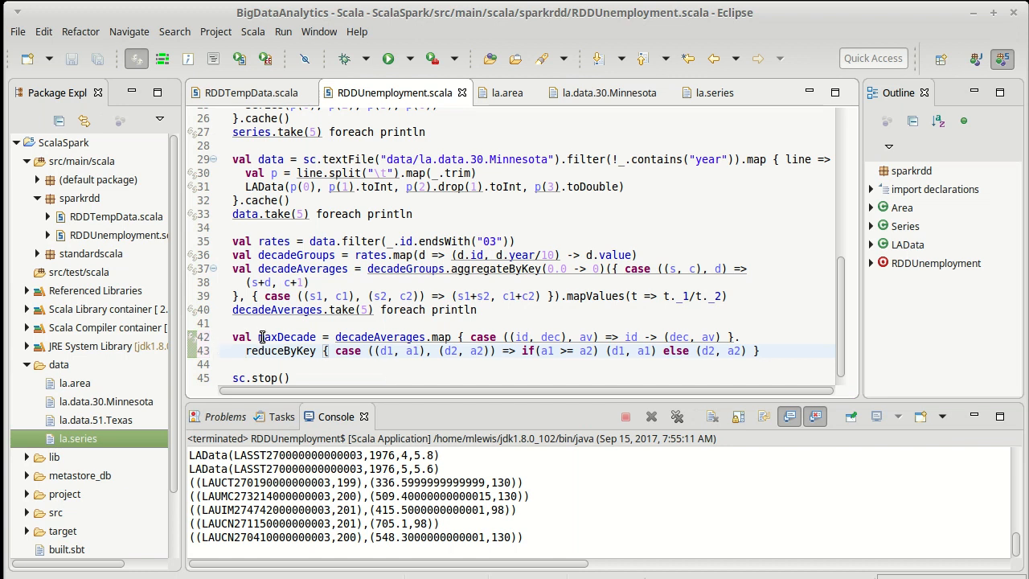
{"action": "mouse_move", "coordinate": [289, 337]}
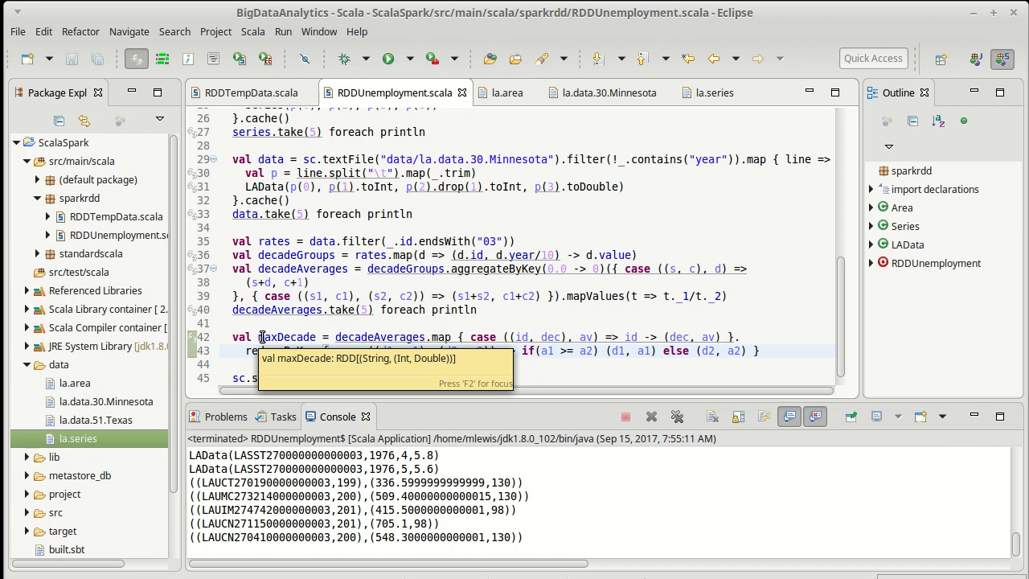
{"action": "mouse_move", "coordinate": [277, 338]}
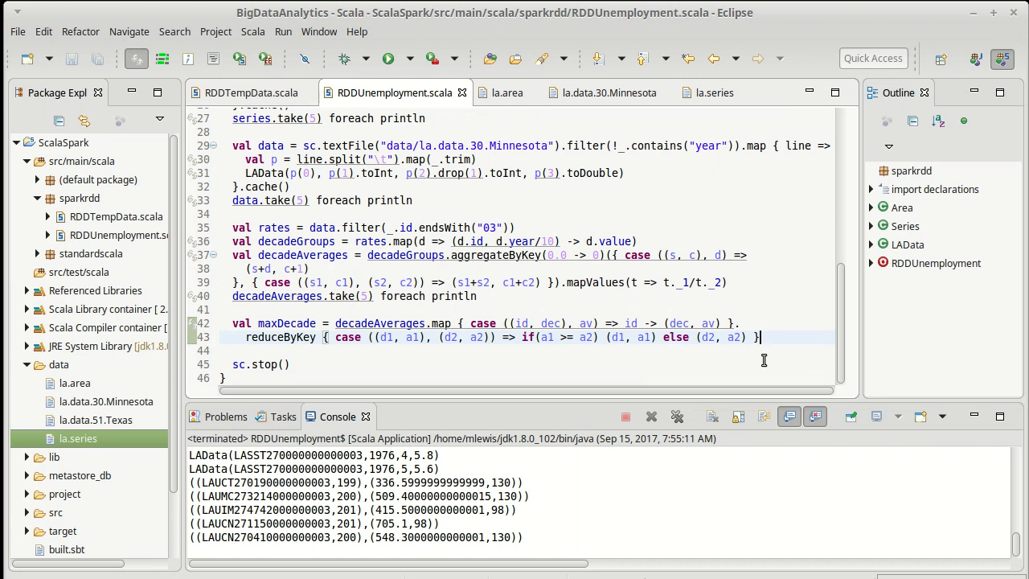
Step: Start val seriesPairs = series.map(s => s.id -> on a new line
{"action": "type", "text": "val"}
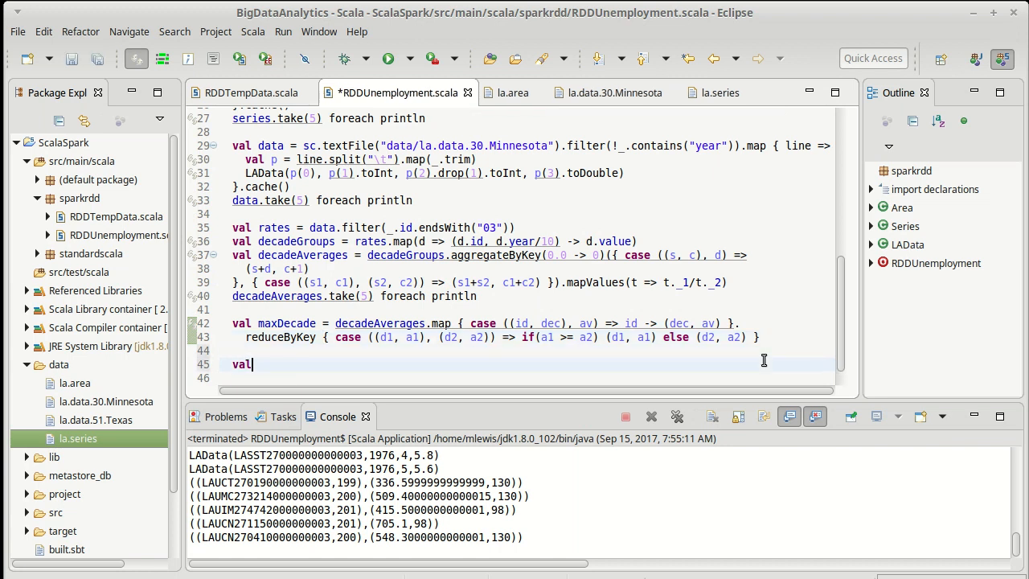
{"action": "type", "text": "seriesPai"}
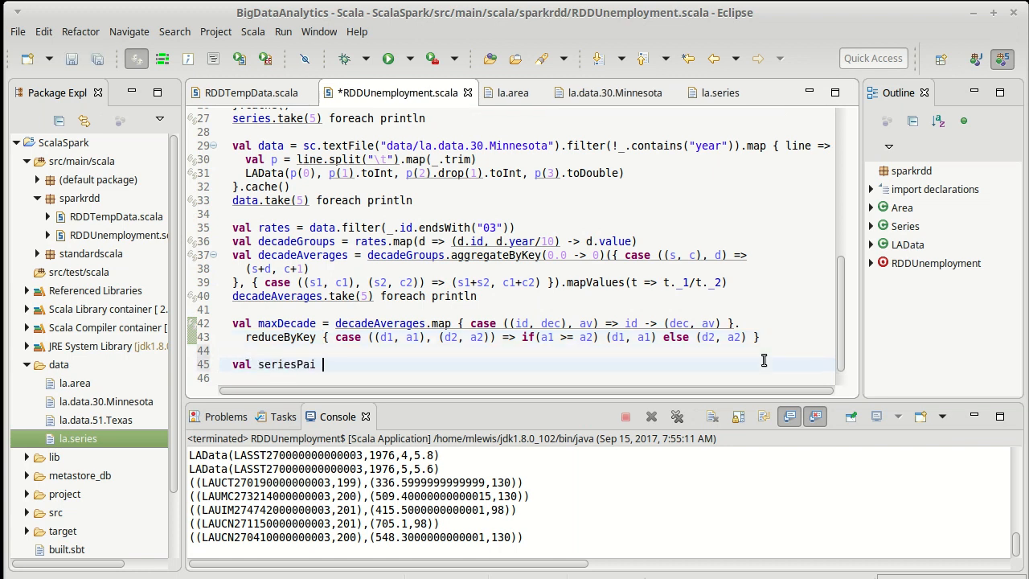
{"action": "type", "text": "rs ="}
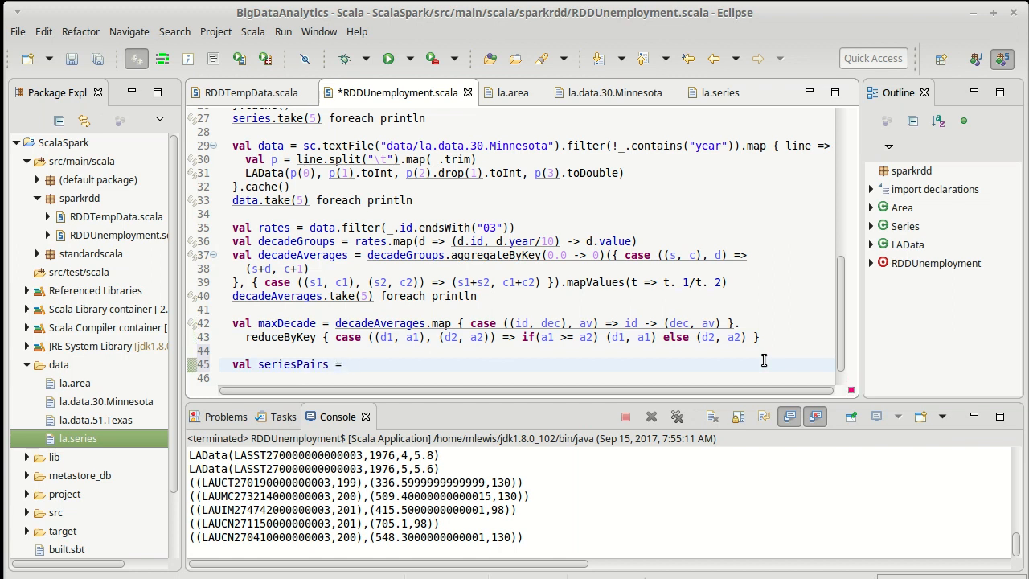
{"action": "type", "text": "series.map("}
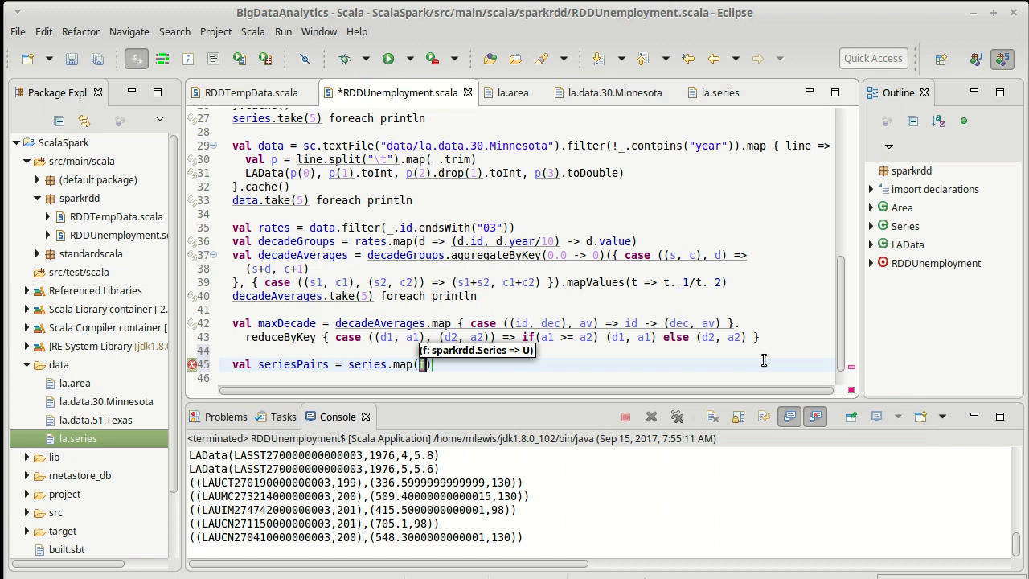
{"action": "type", "text": "s => s.id"}
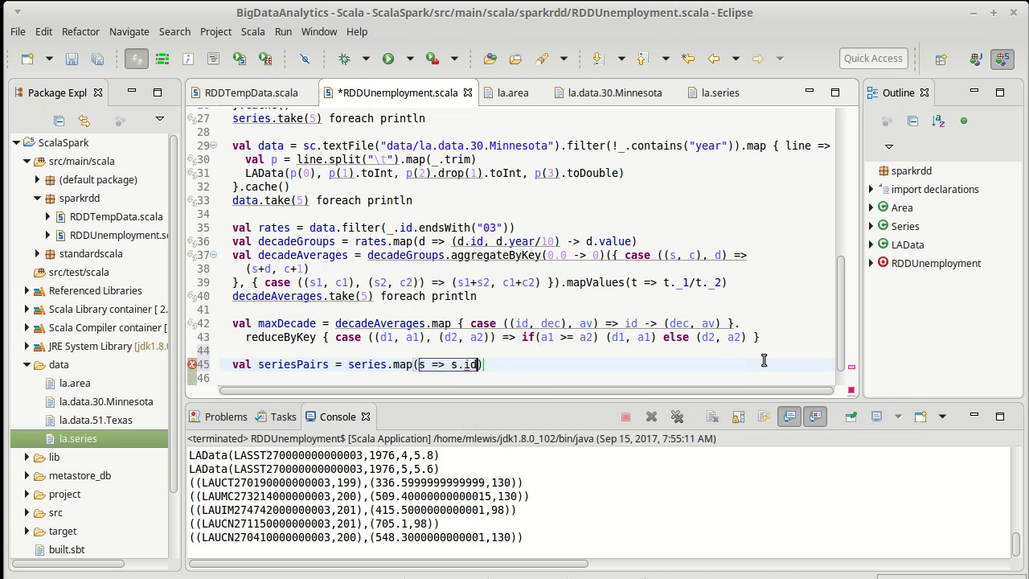
{"action": "type", "text": "->"}
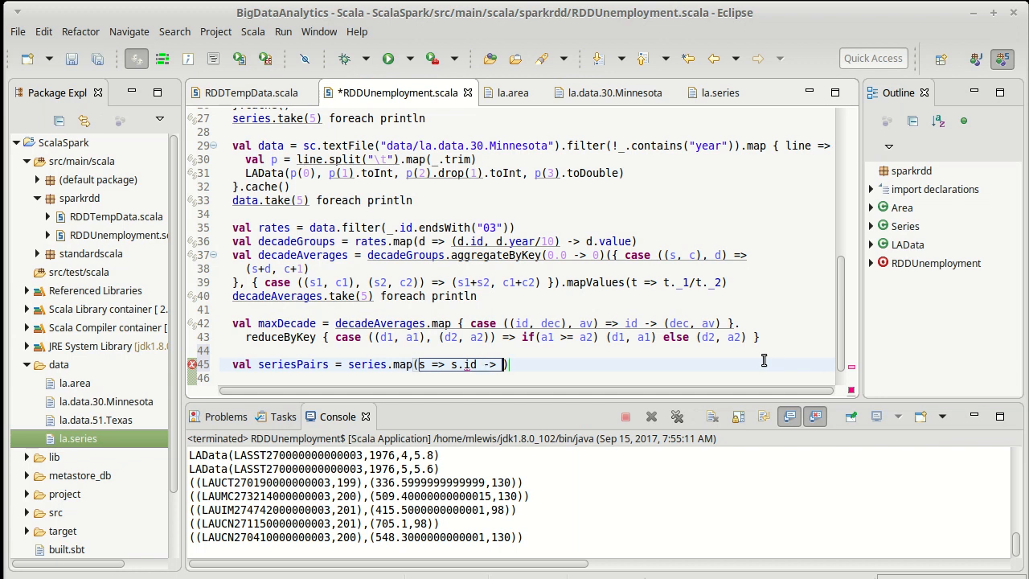
Step: Finish with s.title, correcting name to title, and save the file
{"action": "type", "text": "s"}
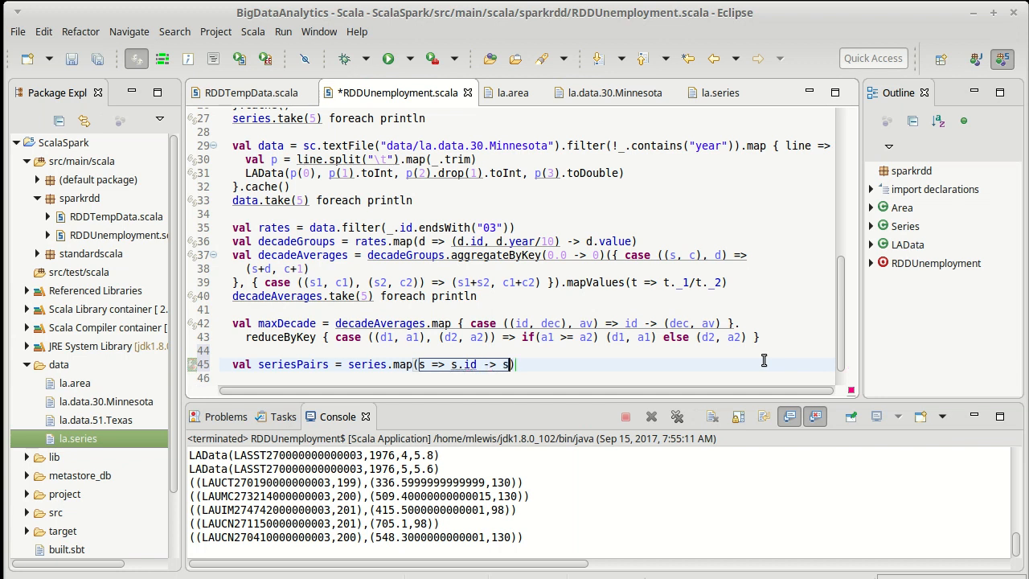
{"action": "type", "text": "."}
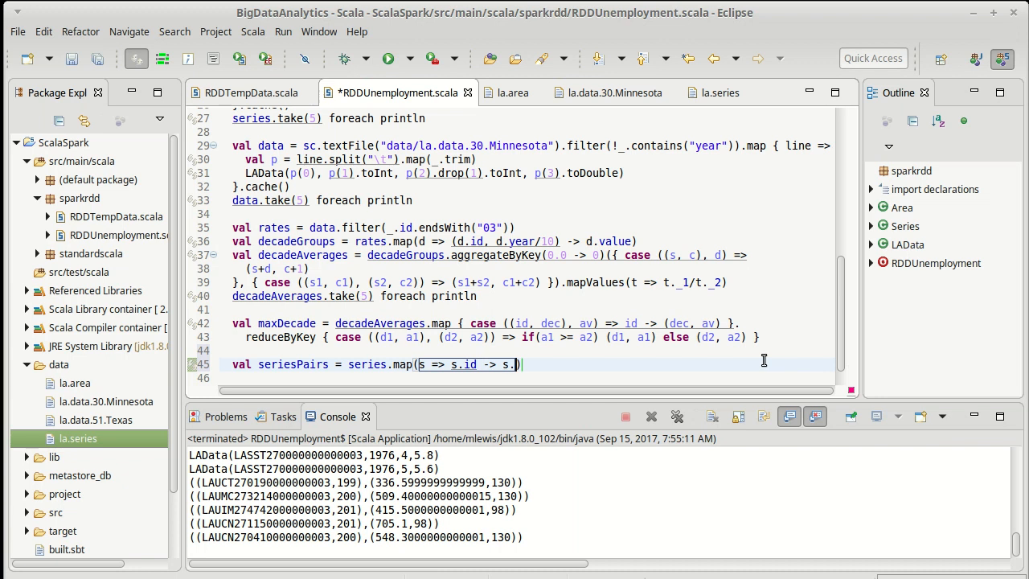
{"action": "type", "text": "name"}
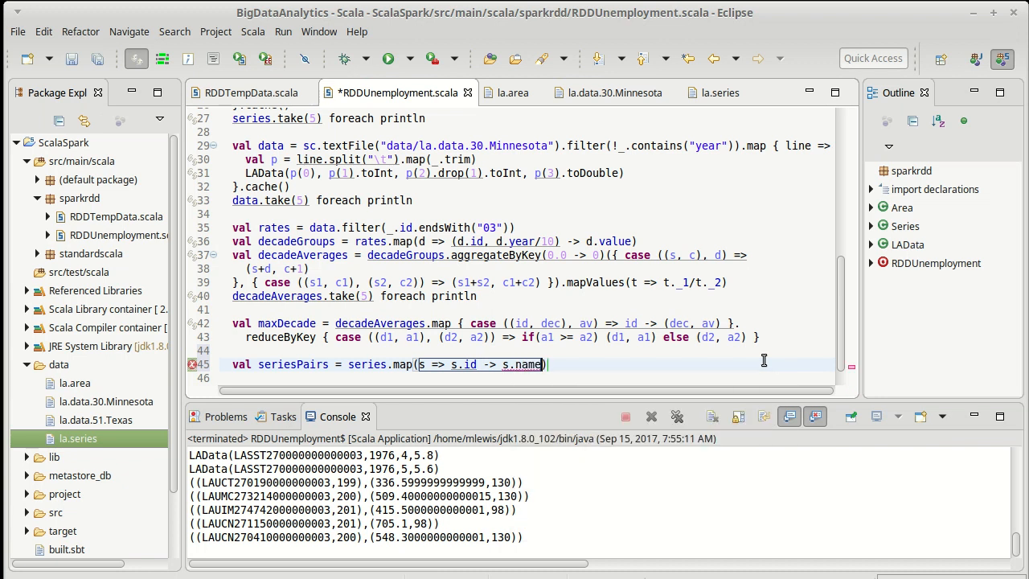
{"action": "key", "text": "BackSpace"}
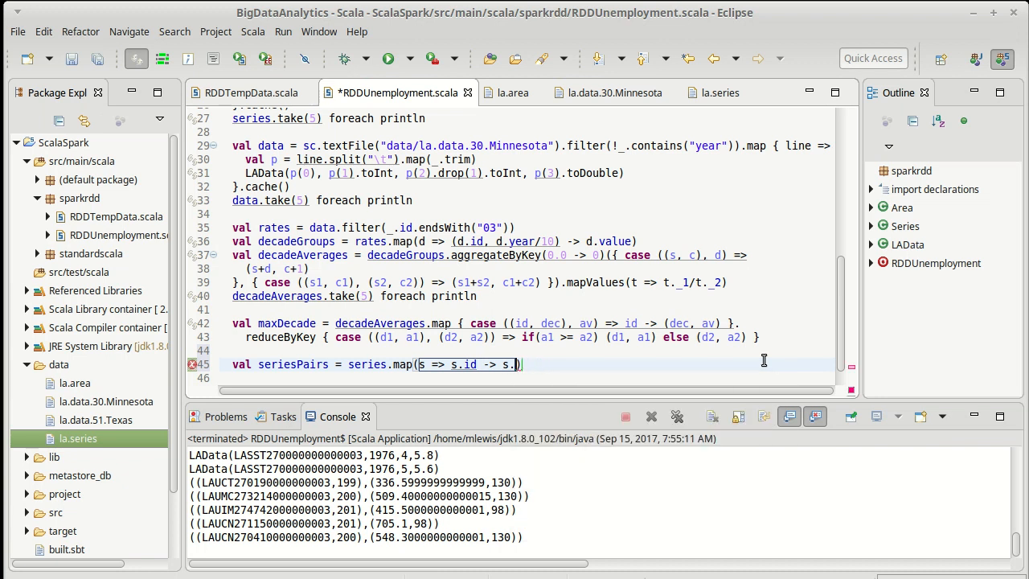
{"action": "type", "text": "title"}
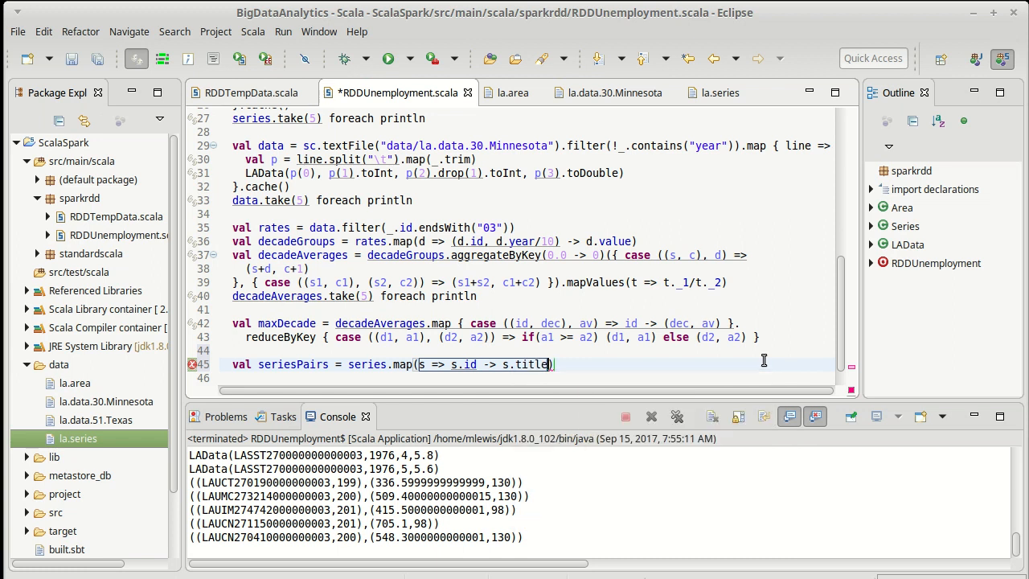
{"action": "key", "text": "ctrl+s"}
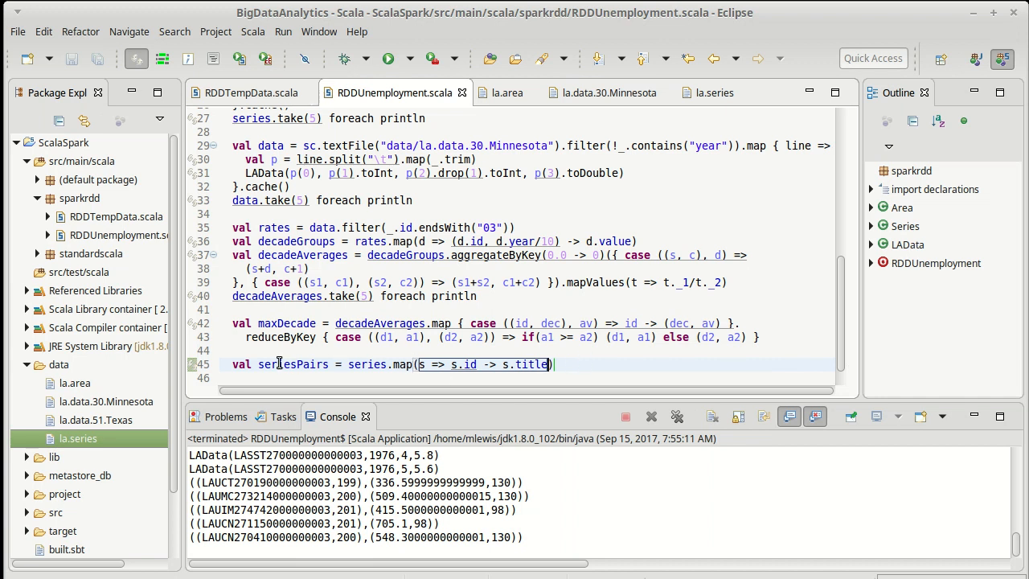
{"action": "mouse_move", "coordinate": [463, 362]}
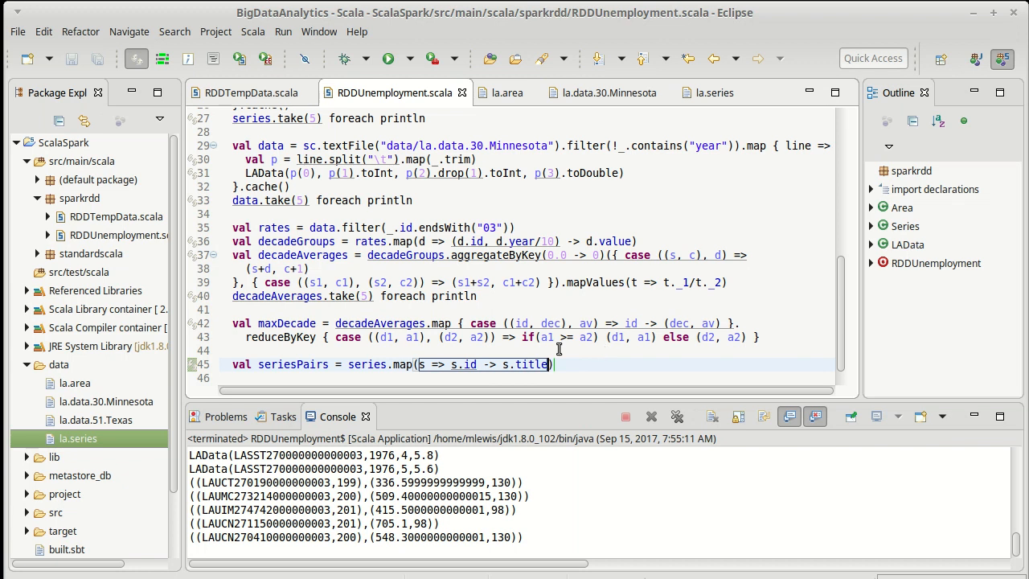
{"action": "mouse_move", "coordinate": [575, 363]}
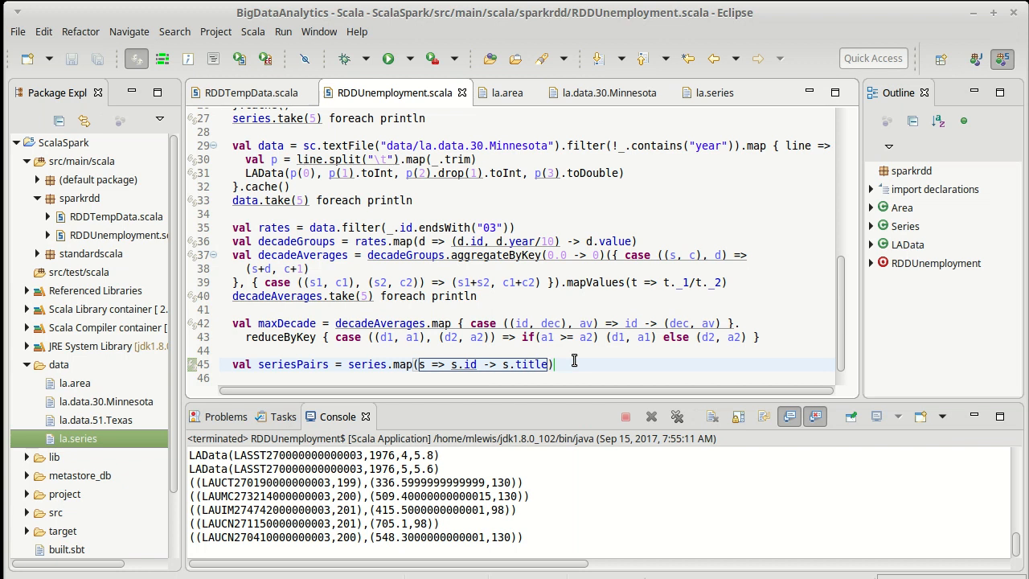
{"action": "mouse_move", "coordinate": [409, 351]}
{"action": "type", "text": "val"}
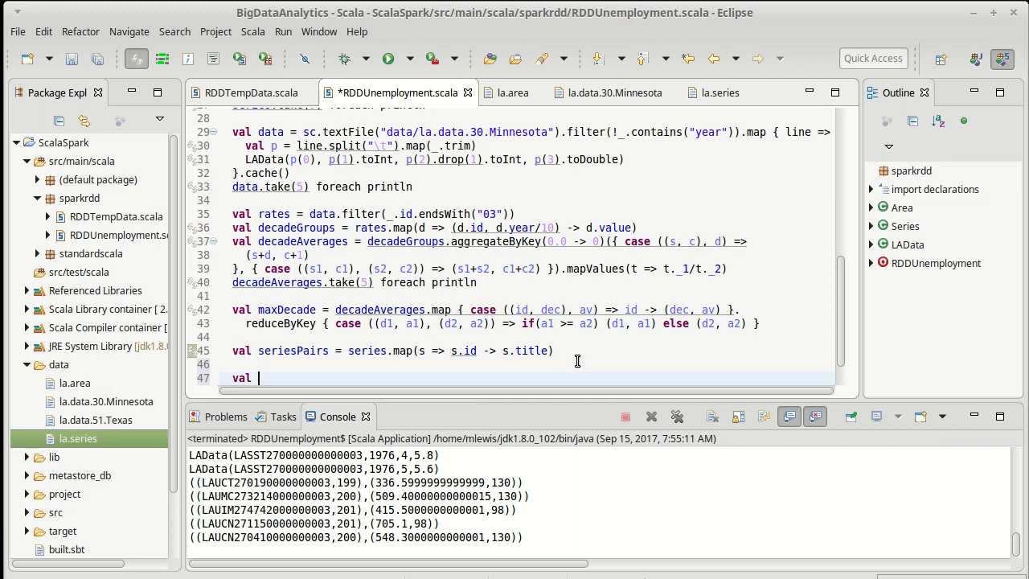
Step: Write val joinedMaxDecades = seriesPairs.join(maxDecade)
{"action": "type", "text": "joinedMaxDecades"}
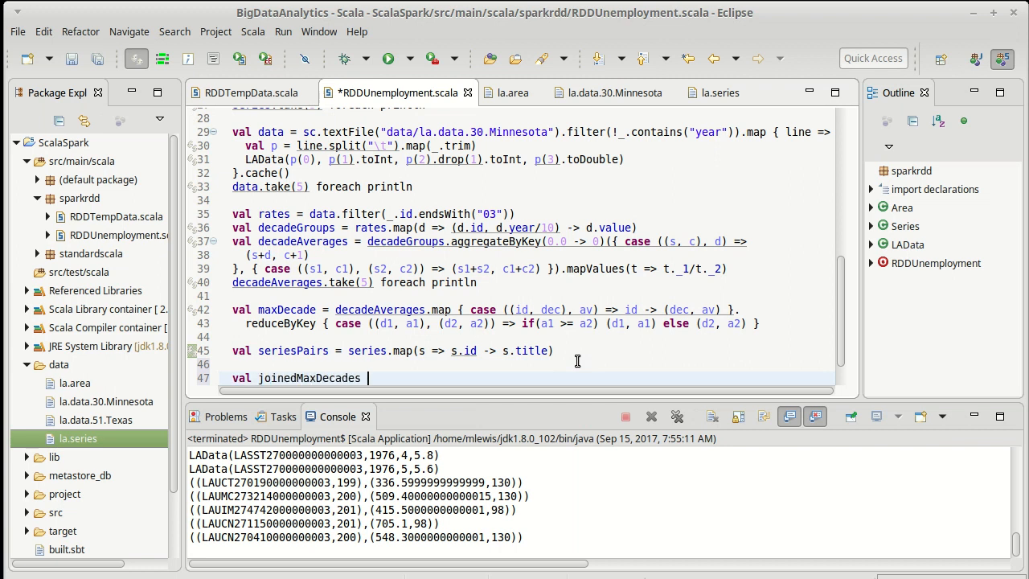
{"action": "type", "text": "="}
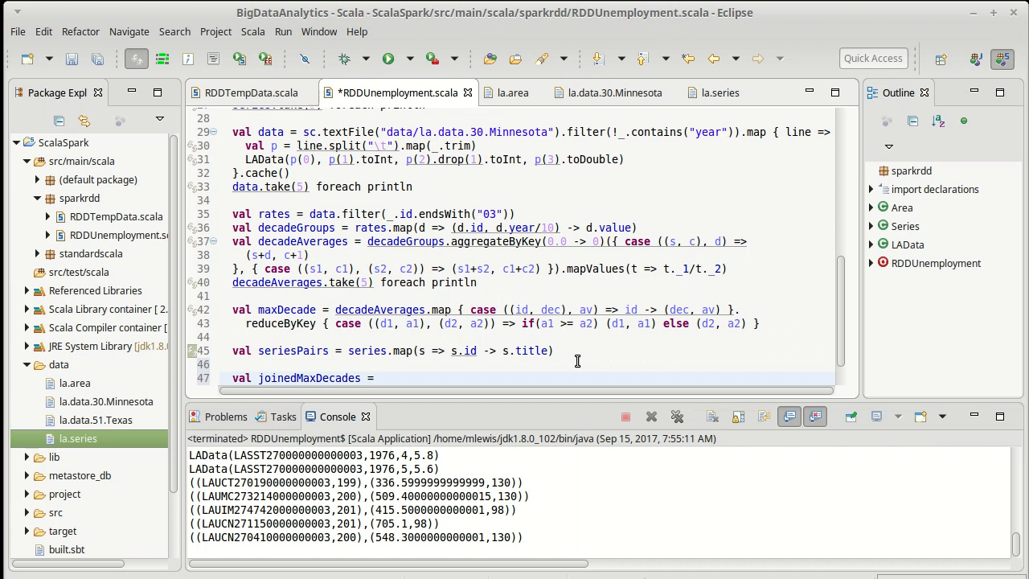
{"action": "left_click", "coordinate": [378, 378]}
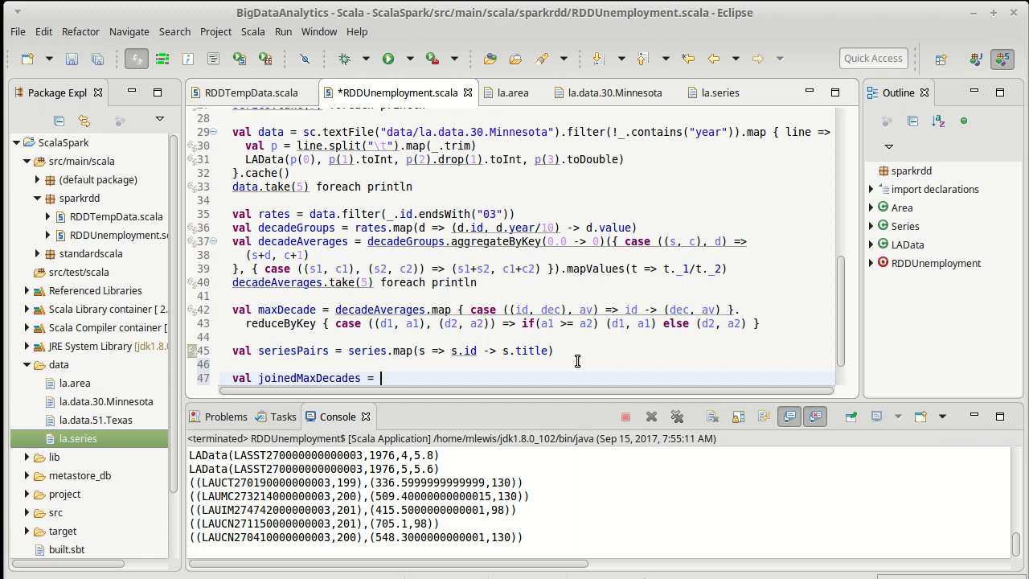
{"action": "type", "text": "seriesP"}
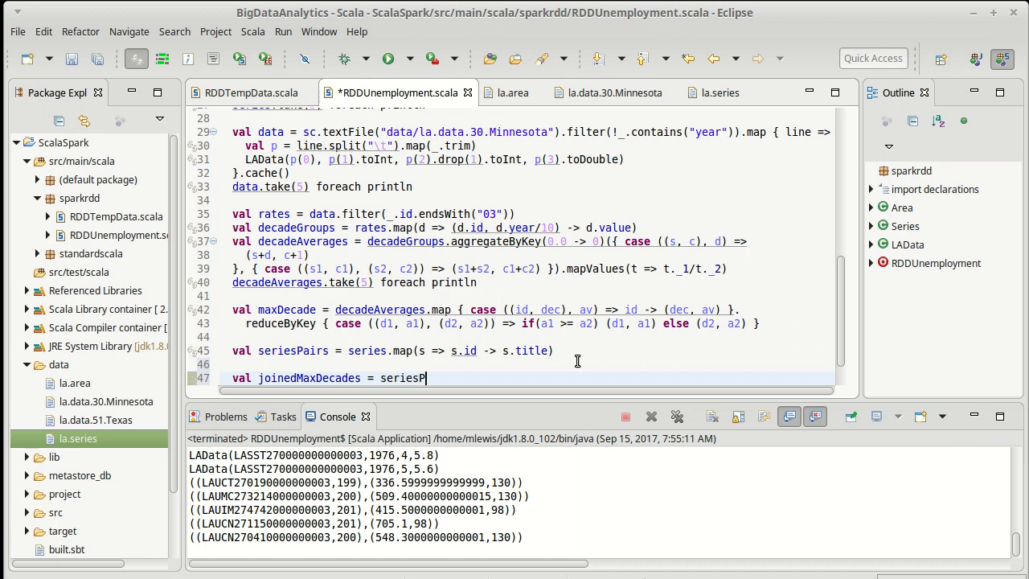
{"action": "type", "text": "airs"}
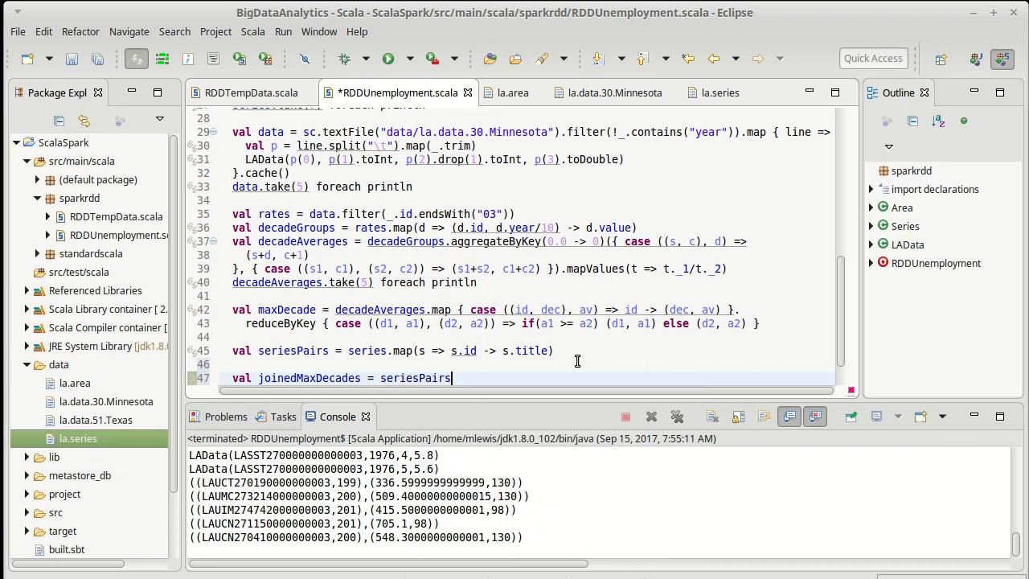
{"action": "type", "text": ".join("}
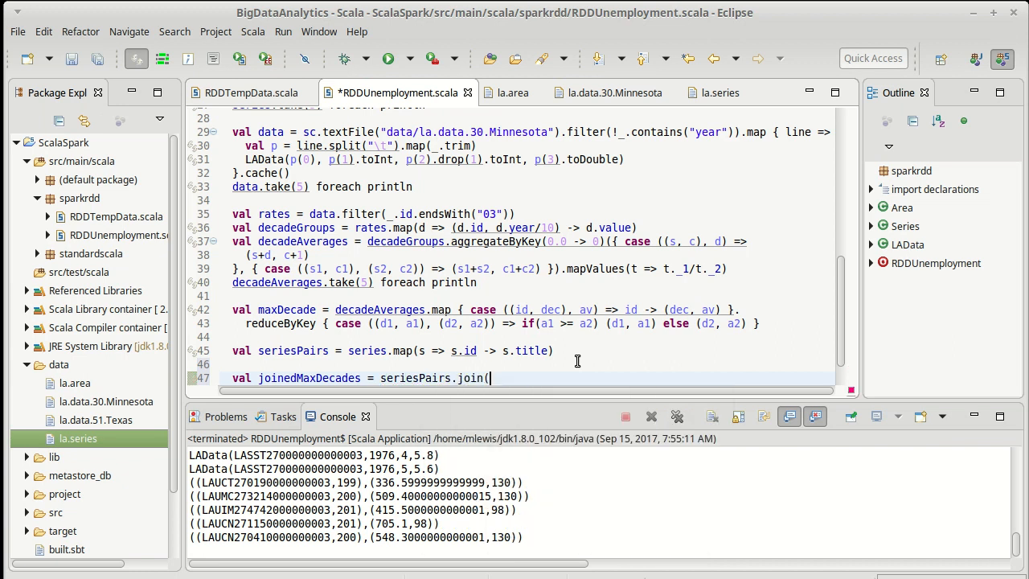
{"action": "type", "text": "maxD"}
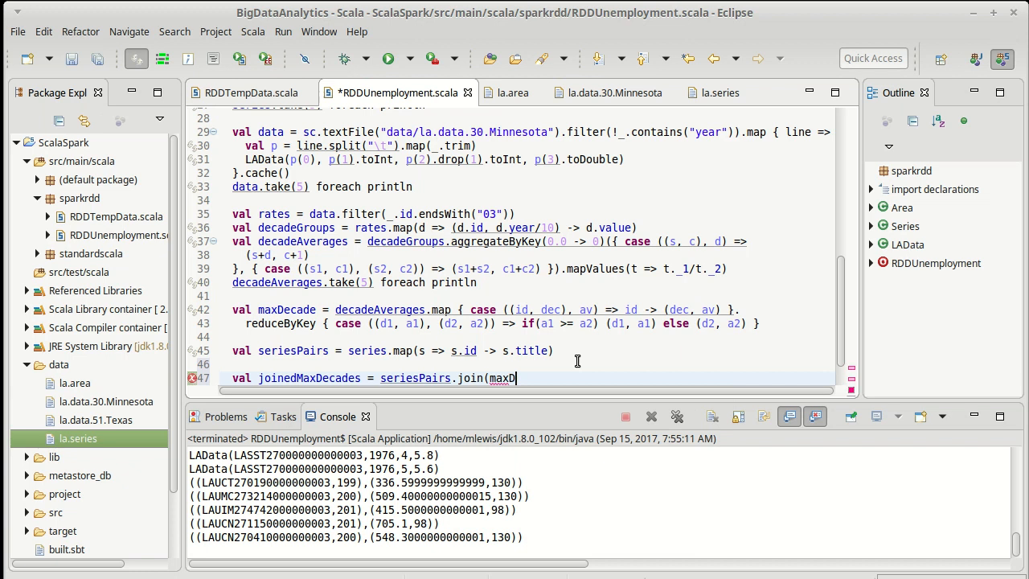
{"action": "type", "text": "ecade)"}
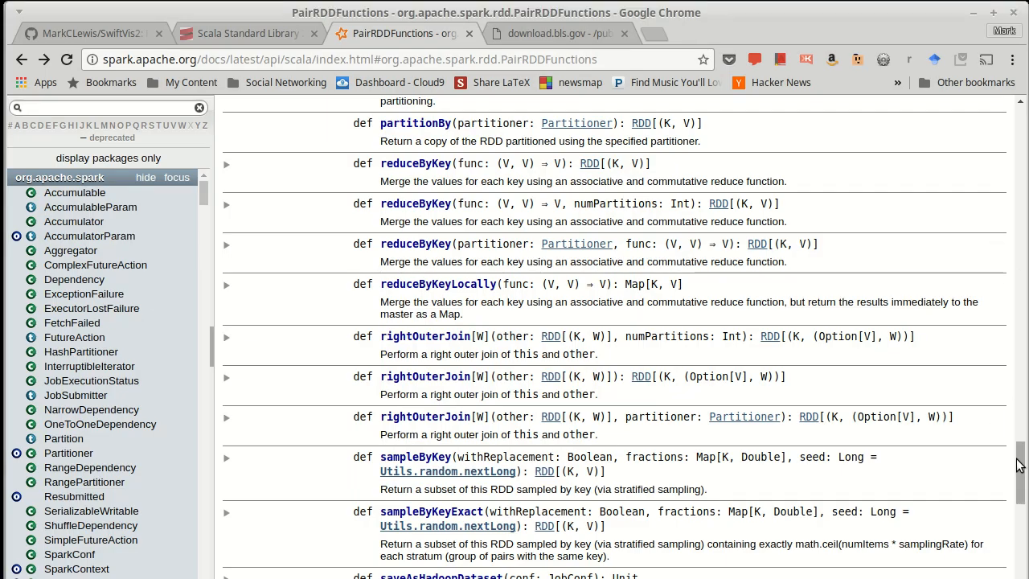
Step: Scroll the PairRDDFunctions Scaladoc up to the join, leftOuterJoin and lookup entries
{"action": "scroll", "scroll_direction": "up", "scroll_amount": 3}
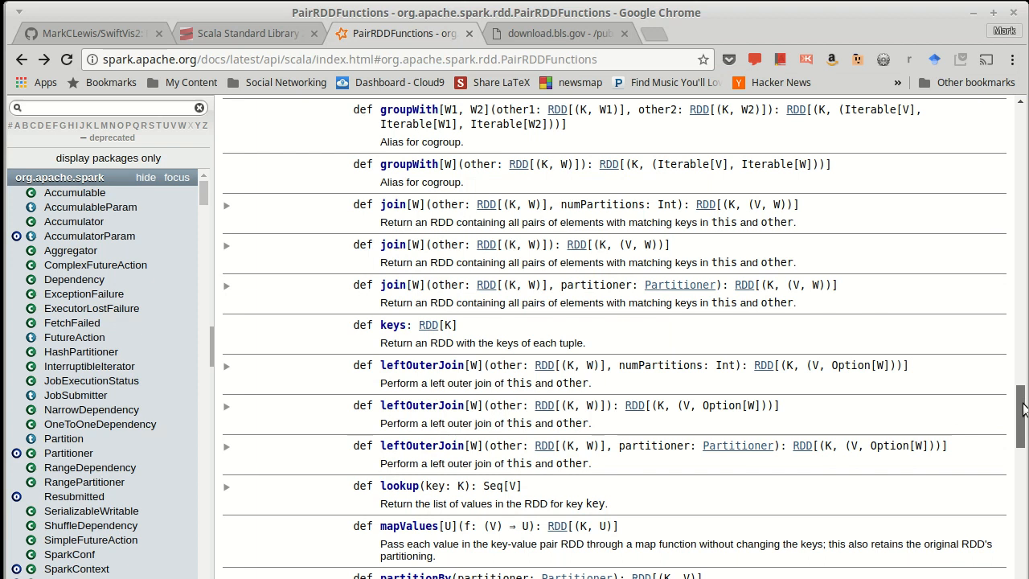
{"action": "mouse_move", "coordinate": [405, 245]}
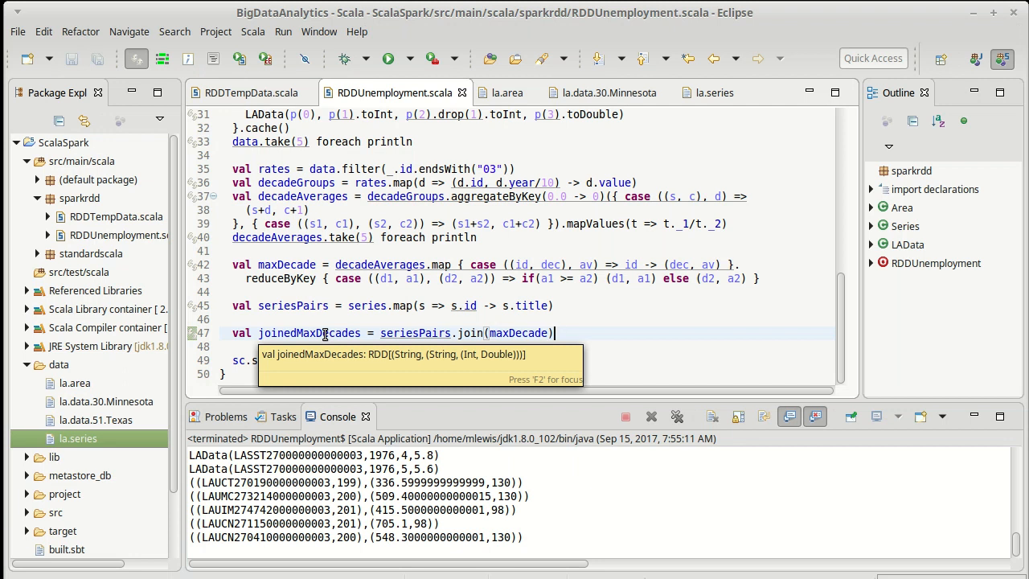
{"action": "mouse_move", "coordinate": [636, 330]}
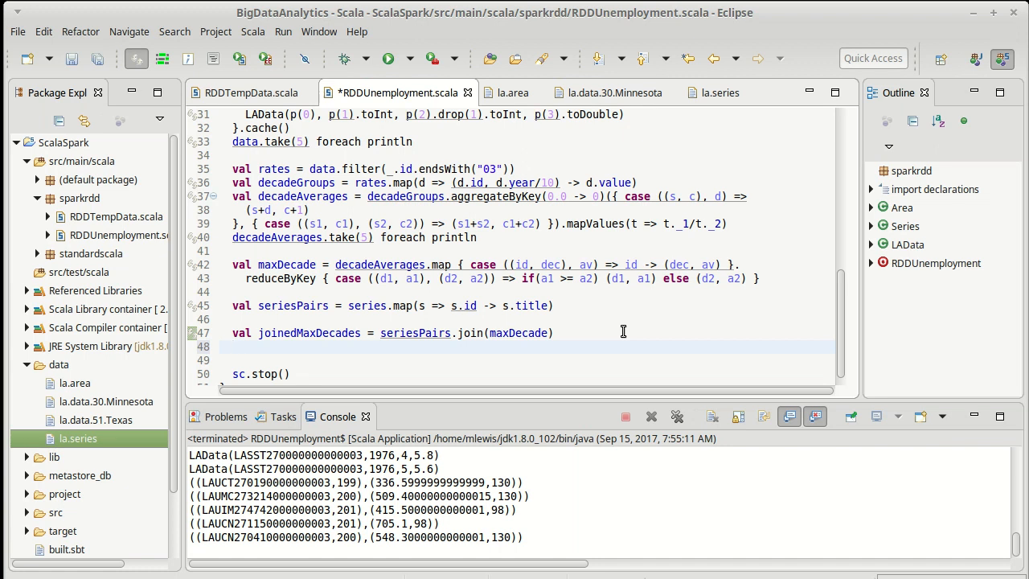
Step: Add 'joinedMaxDecades.take(10) foreach println', save the file and run the program
{"action": "type", "text": "joinedMaxDecades.tak"}
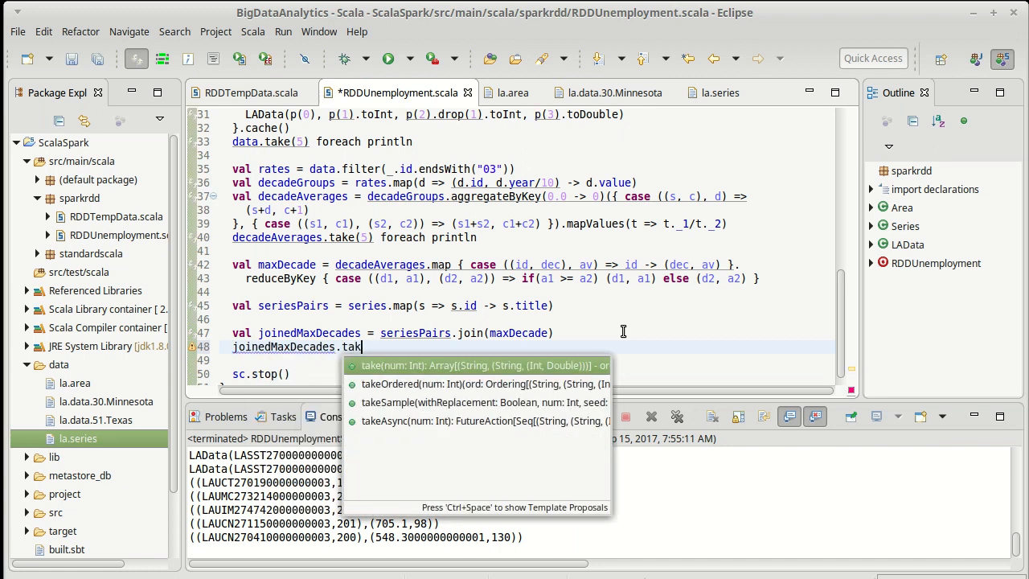
{"action": "type", "text": "e(10)"}
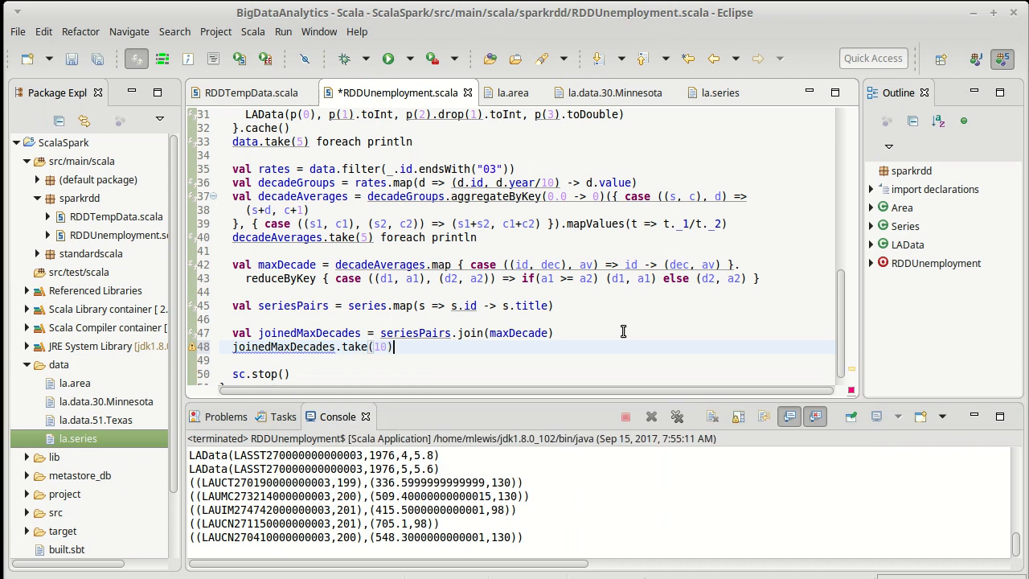
{"action": "type", "text": "foreach"}
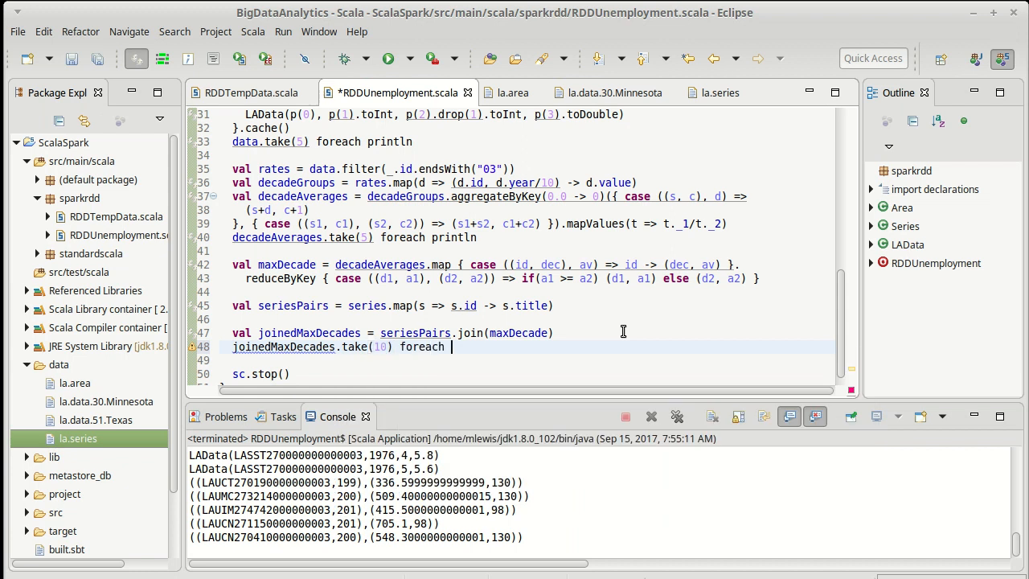
{"action": "type", "text": "println"}
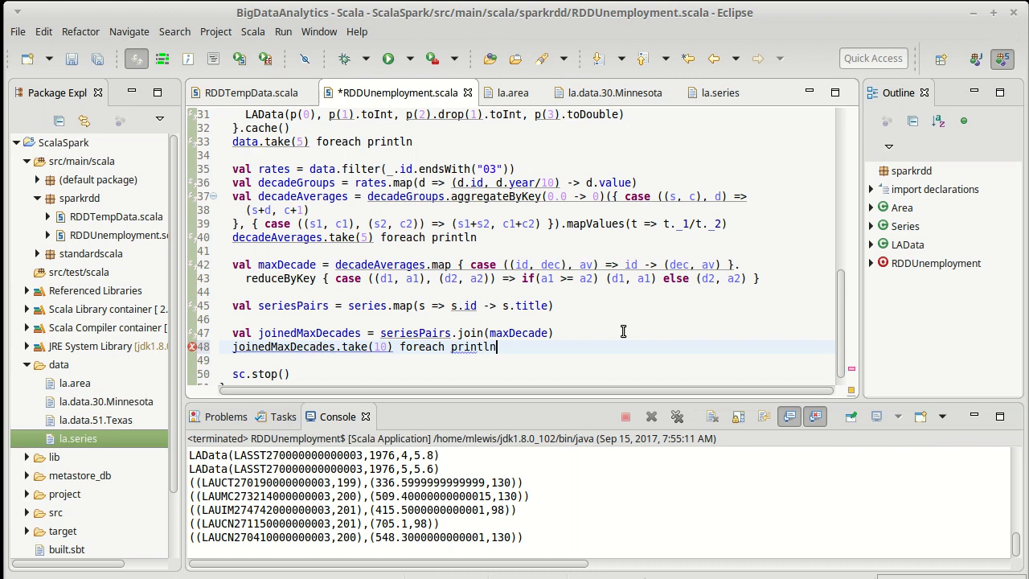
{"action": "key", "text": "ctrl+s"}
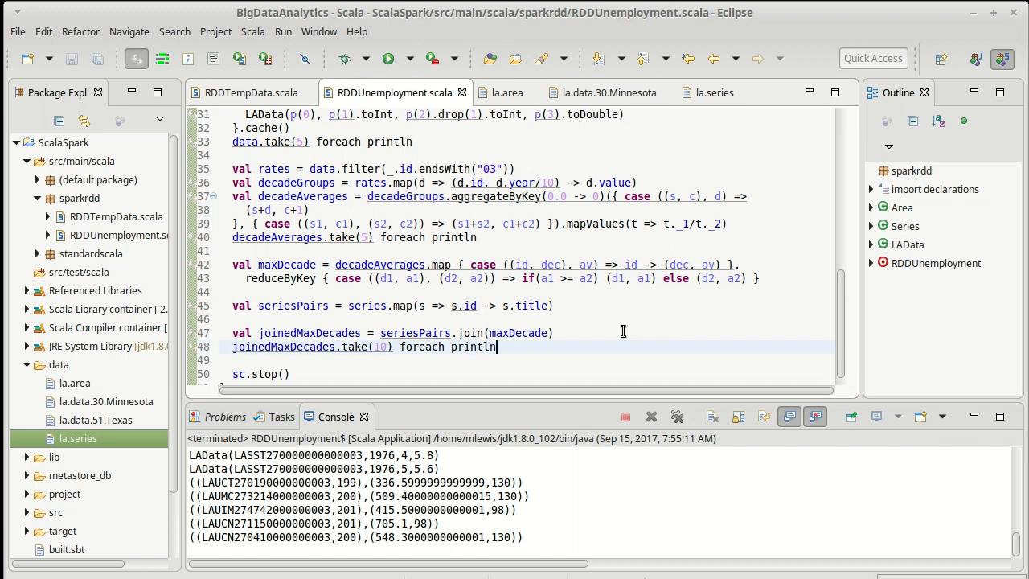
{"action": "left_click", "coordinate": [387, 58]}
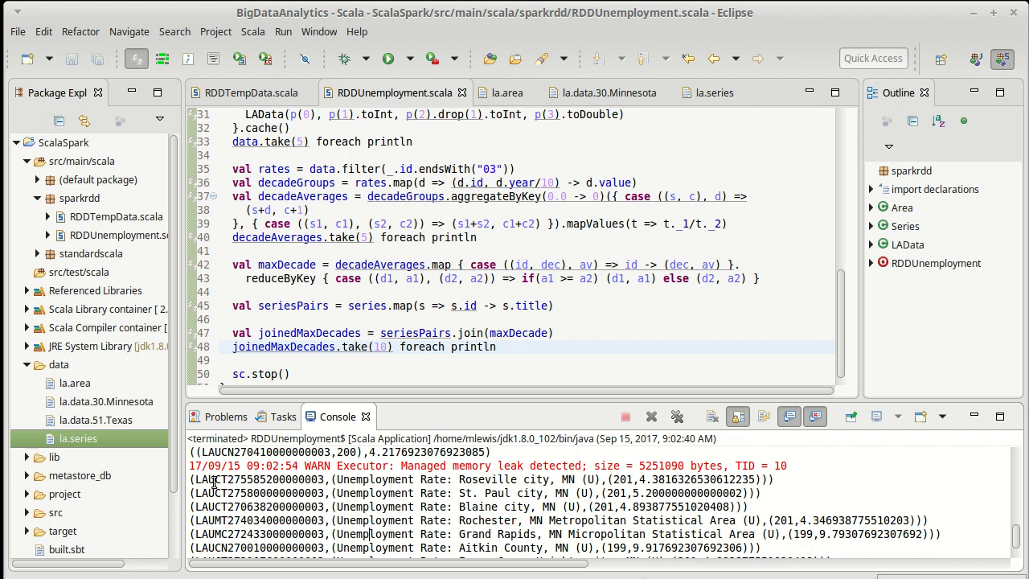
Step: Inspect the joined console output, selecting the decade value in the first result
{"action": "double_click", "coordinate": [242, 479]}
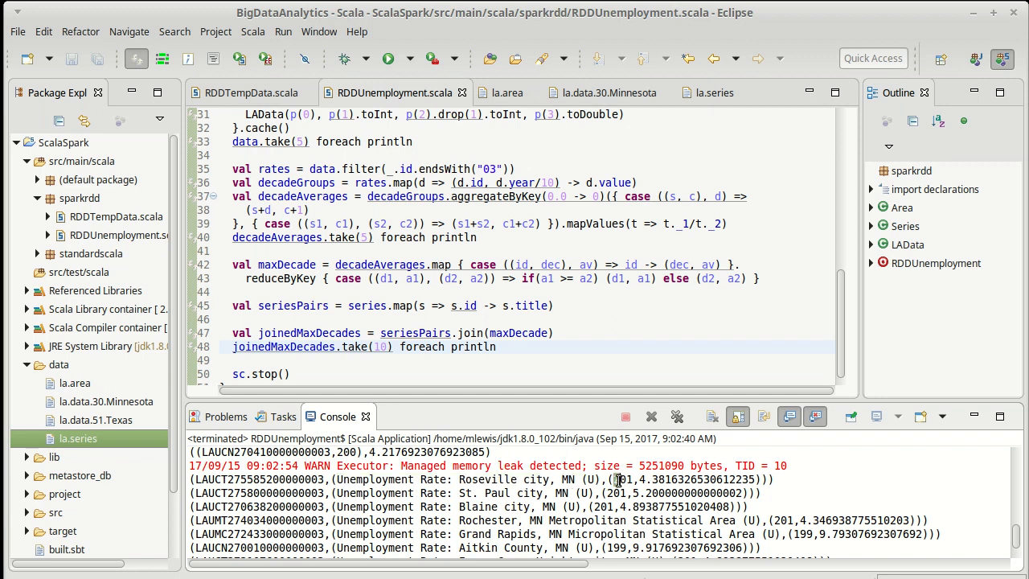
{"action": "double_click", "coordinate": [621, 479]}
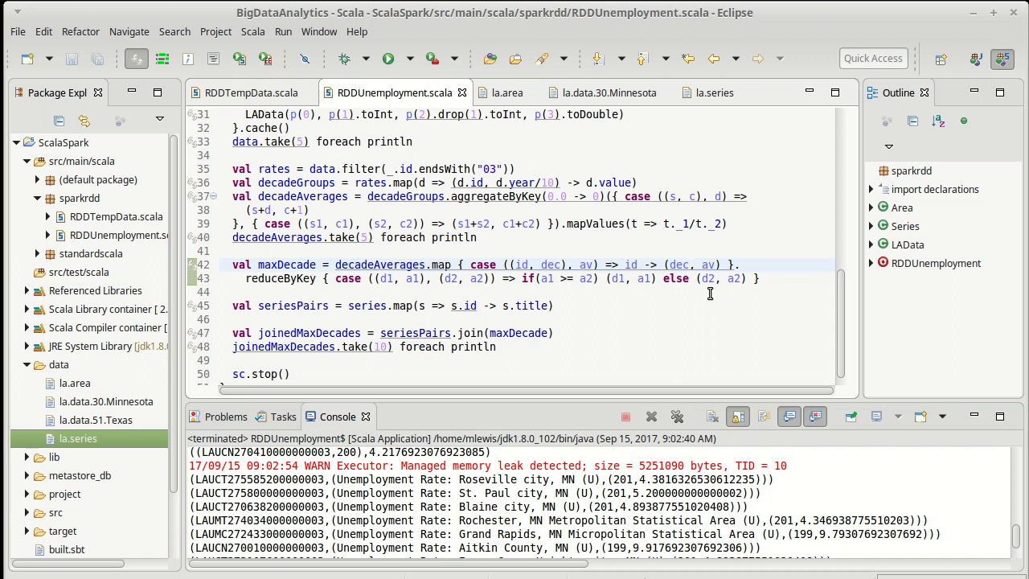
{"action": "mouse_move", "coordinate": [617, 511]}
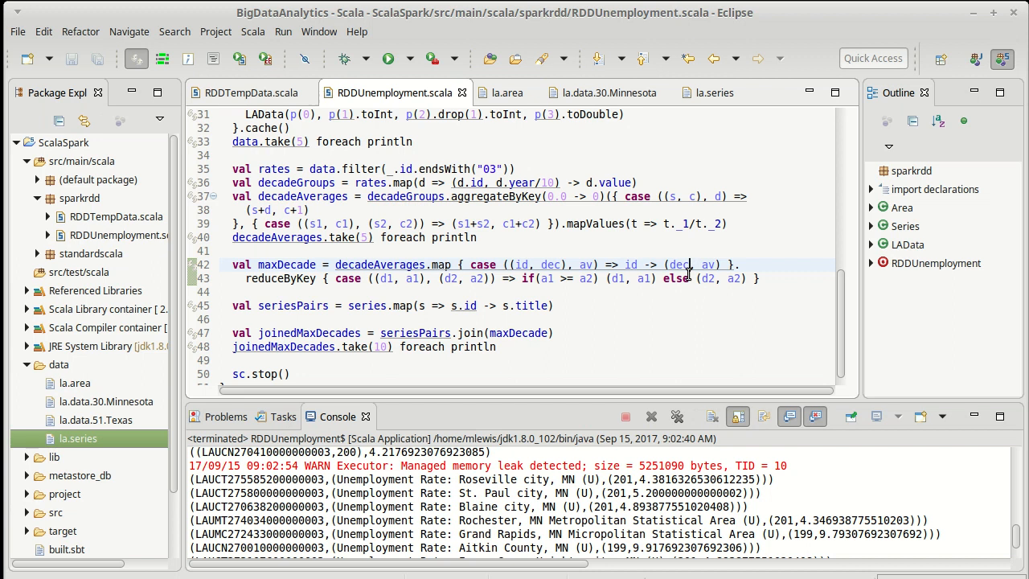
{"action": "mouse_move", "coordinate": [705, 264]}
{"action": "type", "text": "*10"}
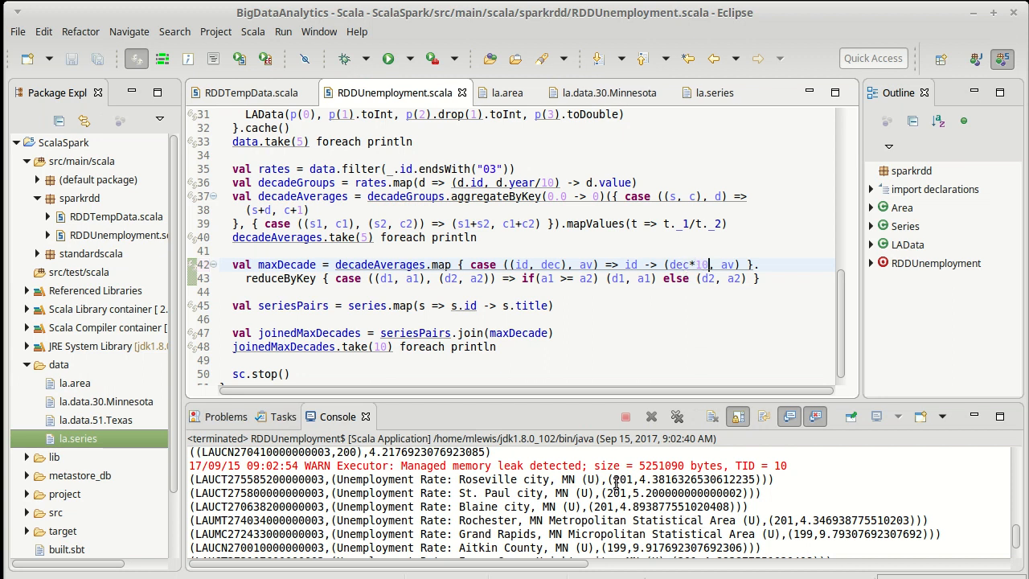
Step: Examine the decade value in the output and edit the maxDecade mapping to '(dec*10, av)'
{"action": "double_click", "coordinate": [621, 479]}
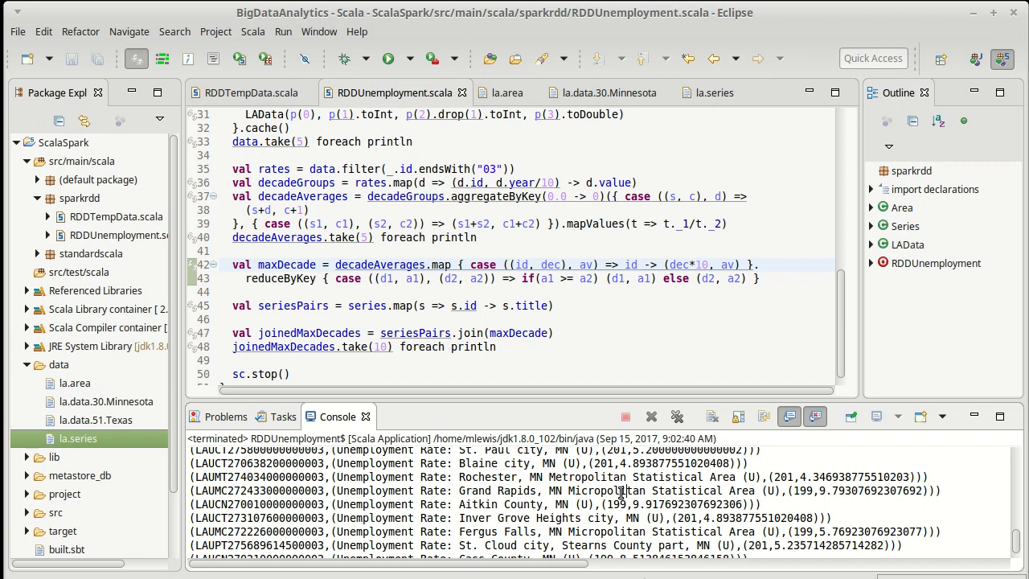
{"action": "mouse_move", "coordinate": [572, 494]}
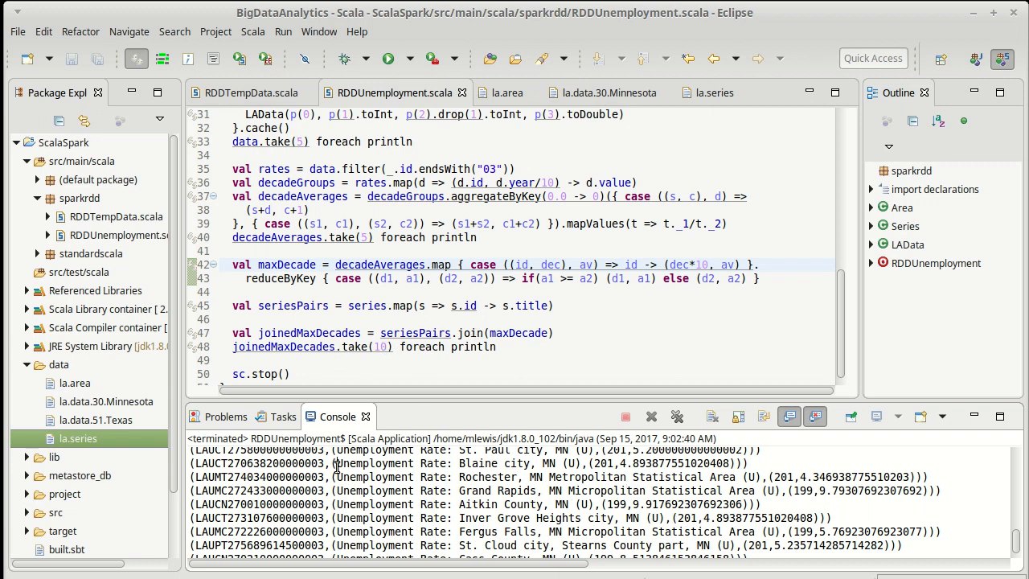
{"action": "double_click", "coordinate": [453, 463]}
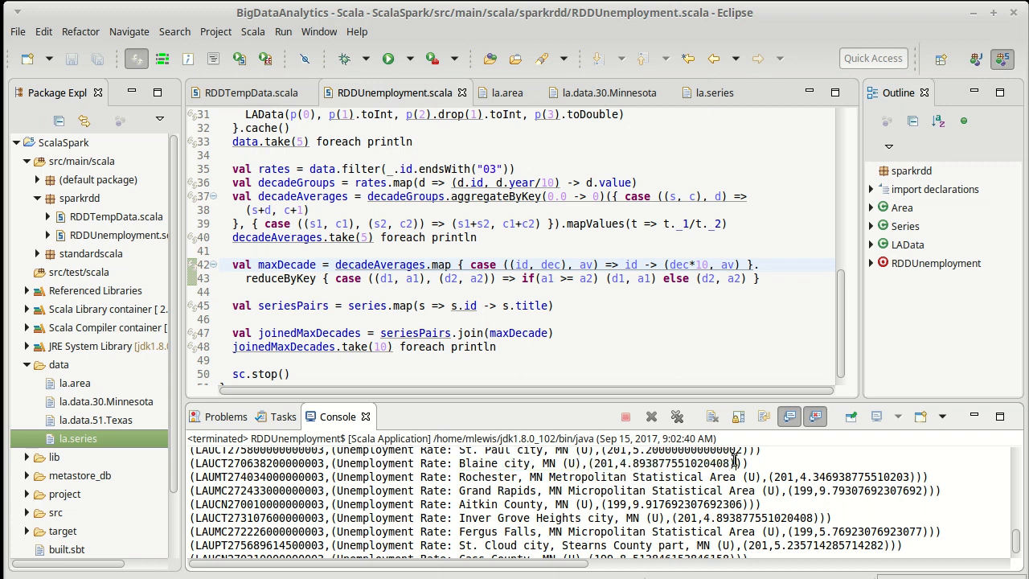
{"action": "mouse_move", "coordinate": [980, 481]}
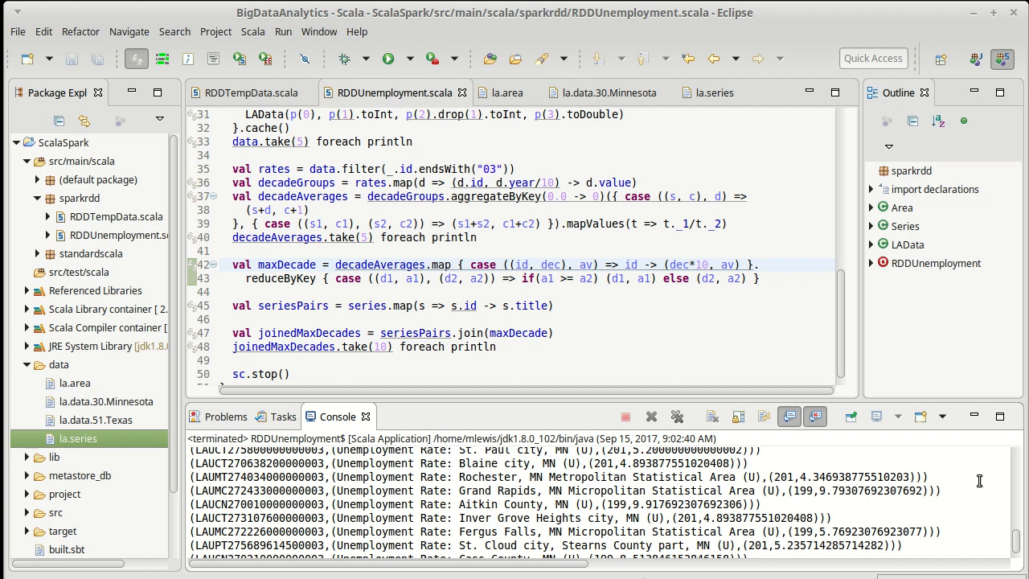